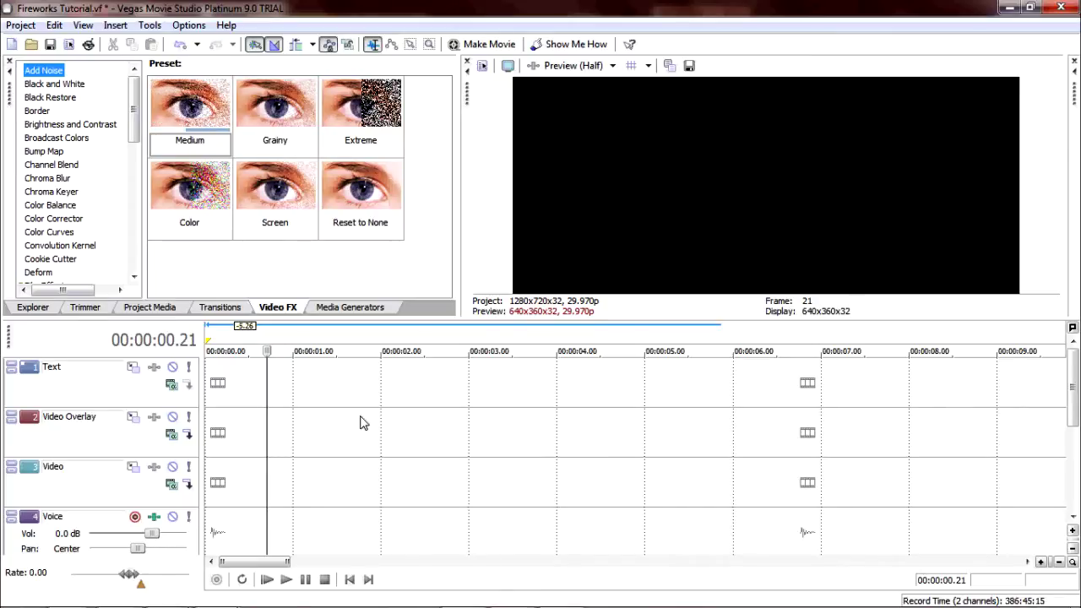
Insert a new empty video track and select it among the track headers
left_click(115, 25)
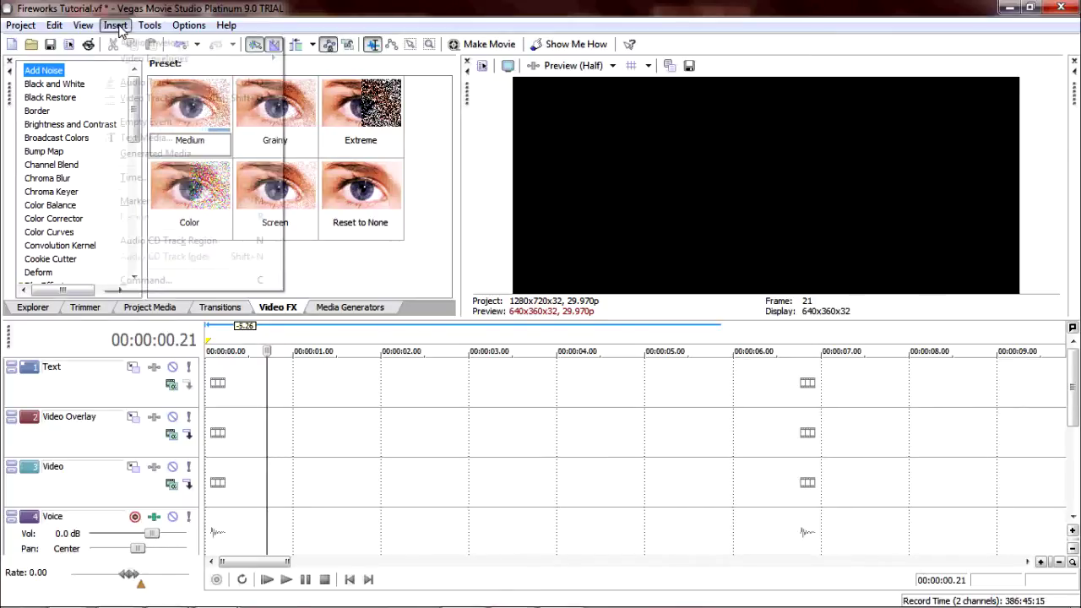
left_click(115, 25)
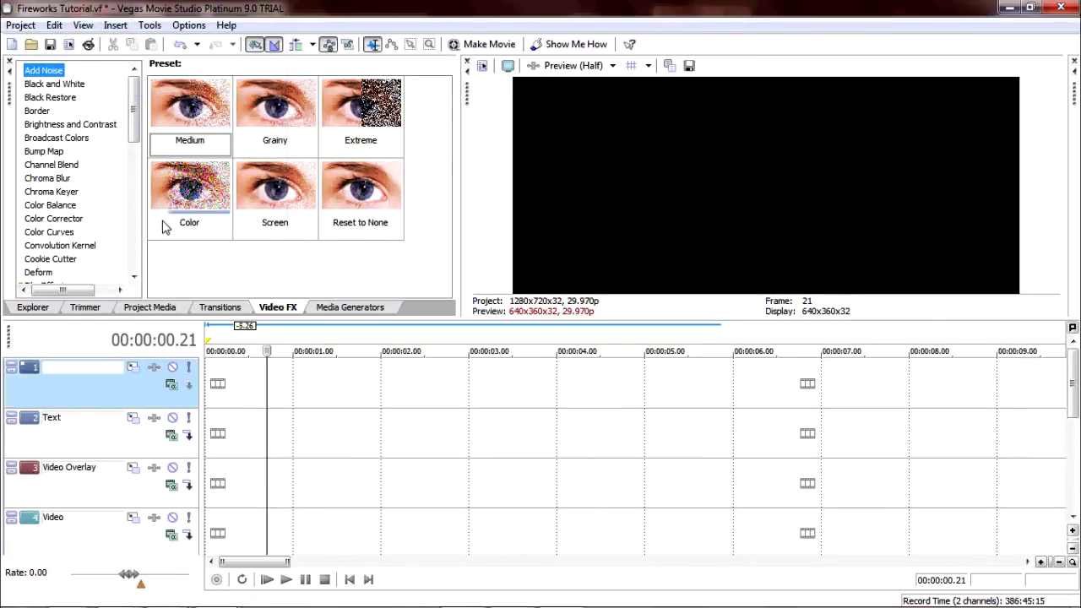
left_click(67, 466)
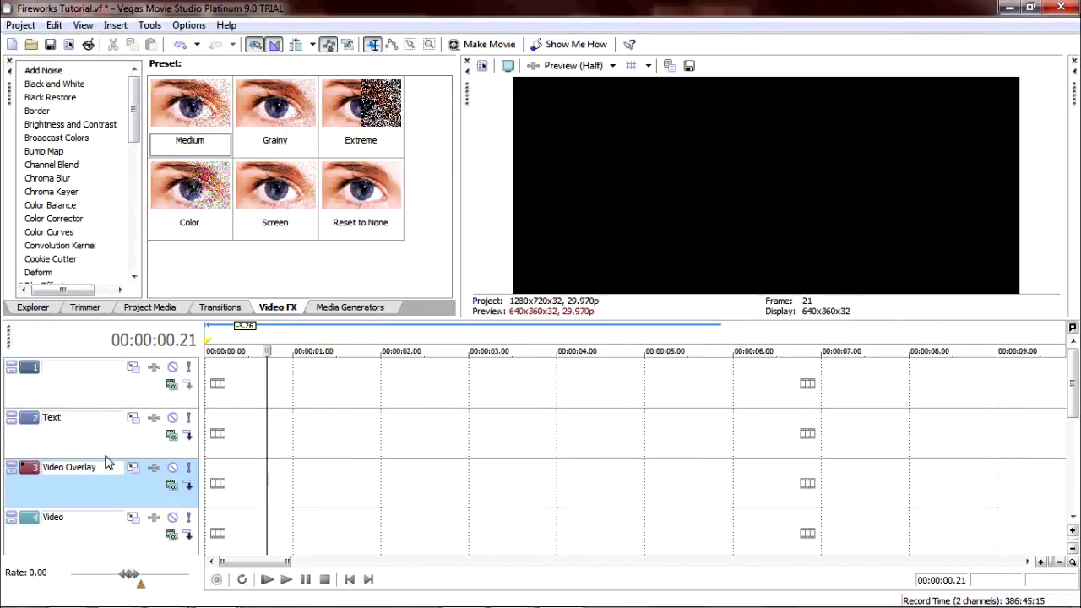
left_click(59, 367)
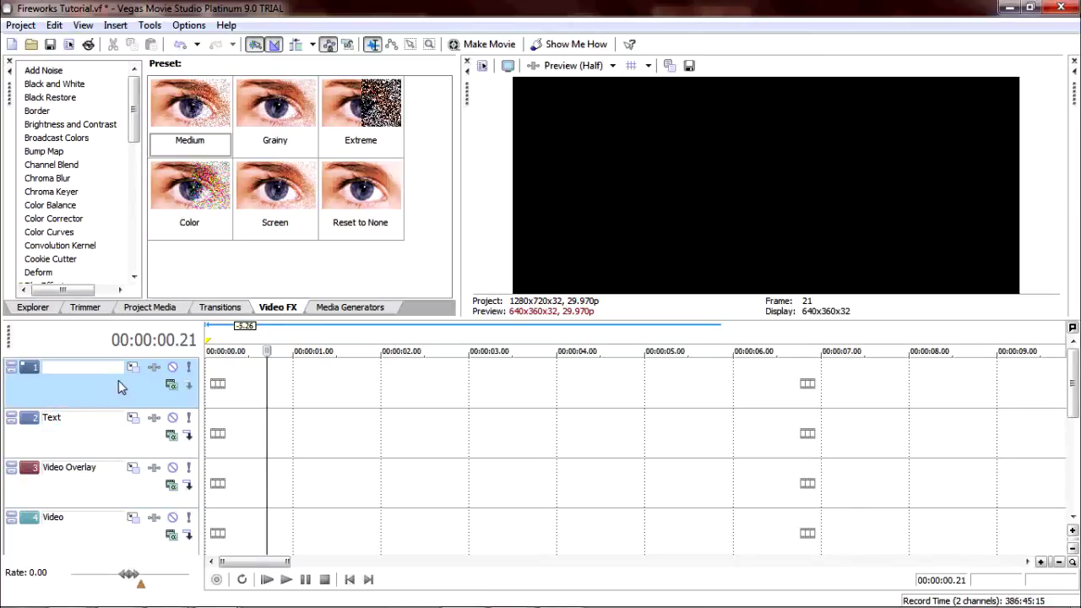
left_click(32, 308)
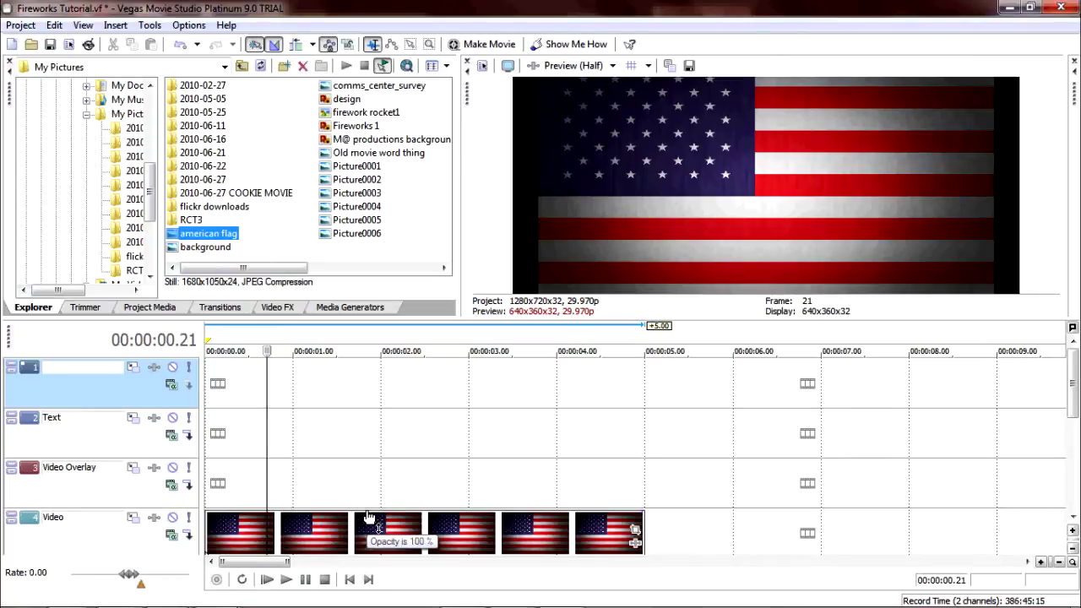
Review the flag clip's properties and confirm them with OK
right_click(368, 524)
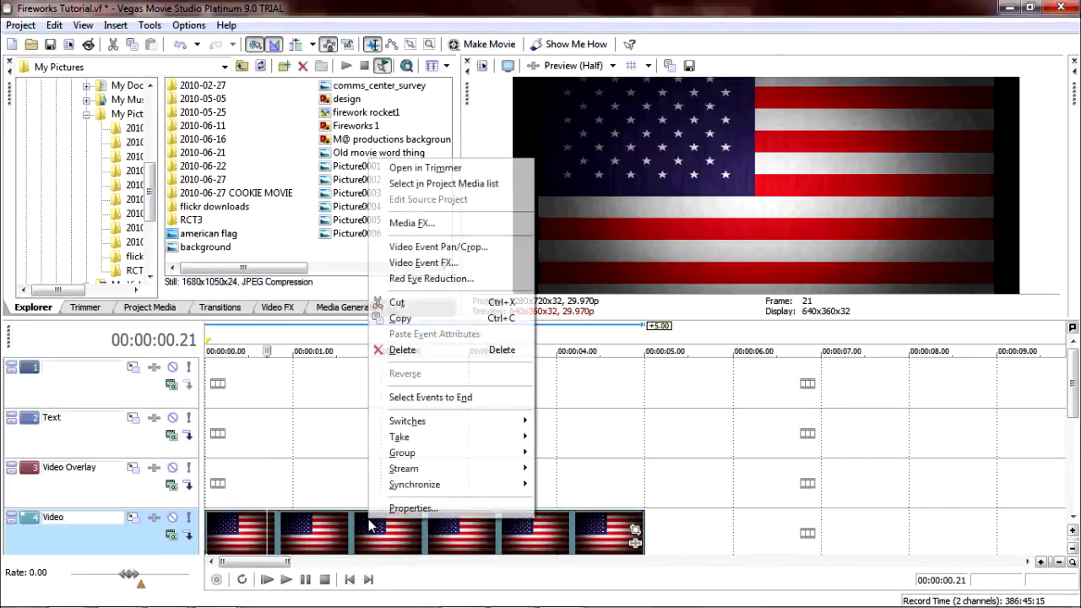
left_click(412, 507)
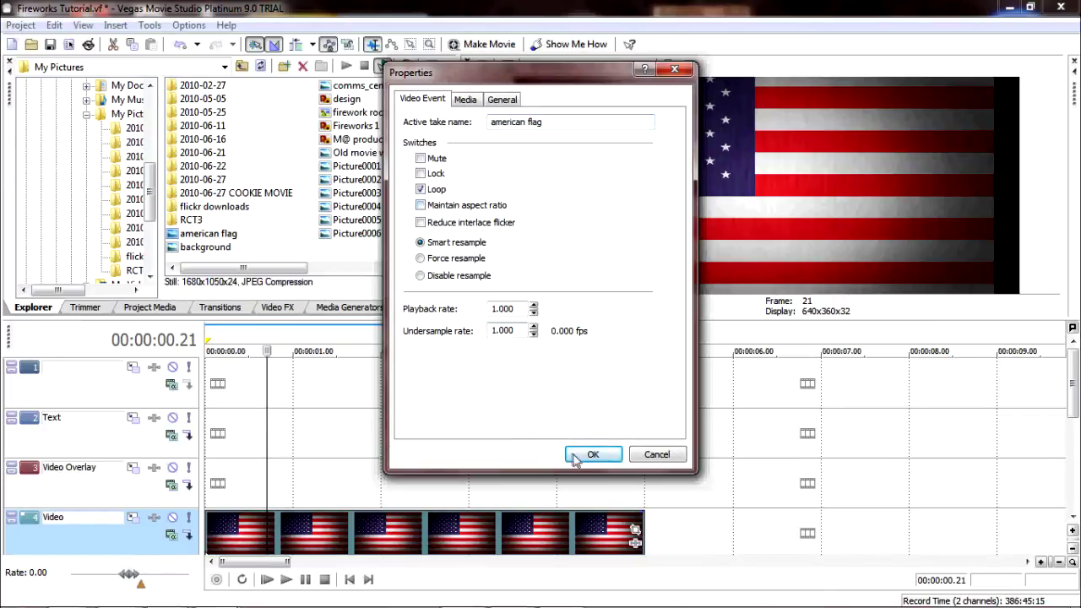
left_click(591, 455)
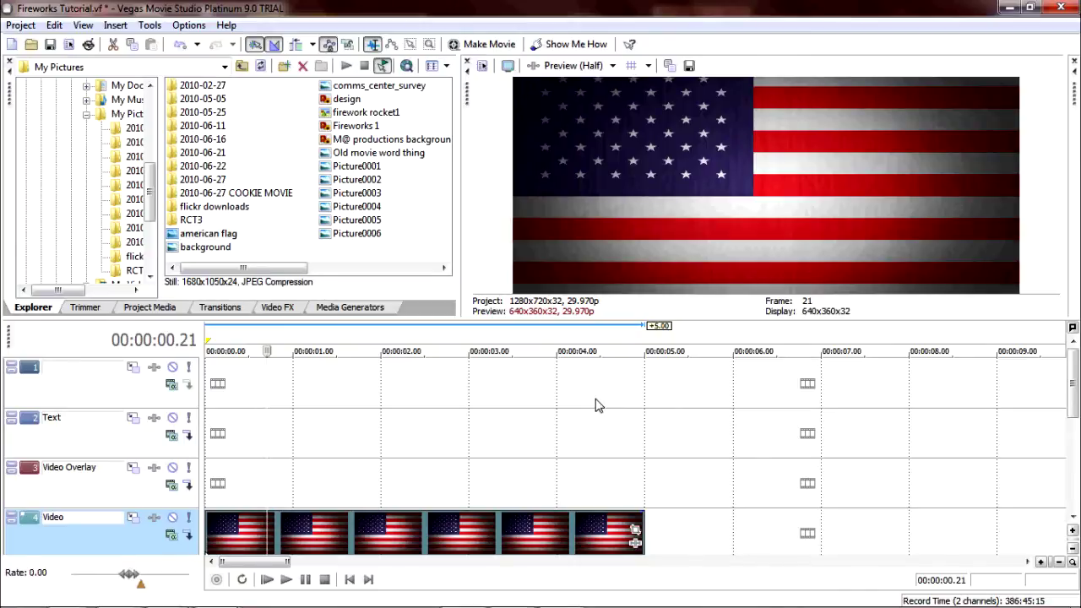
mouse_move(497, 400)
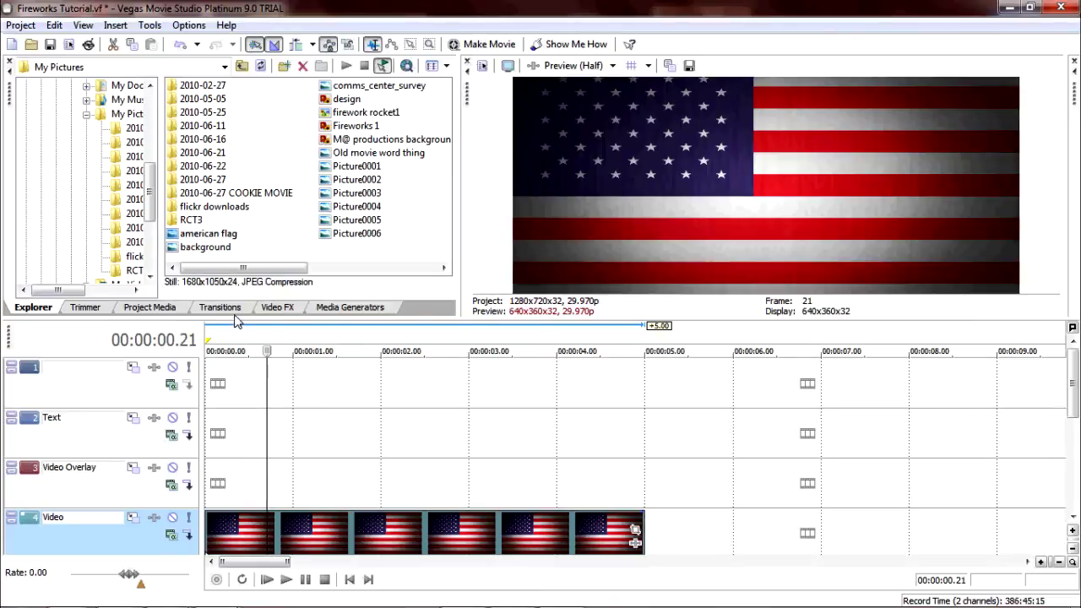
Apply Wave to the flag with vertical waves 0 and horizontal waves about 2.8
left_click(277, 307)
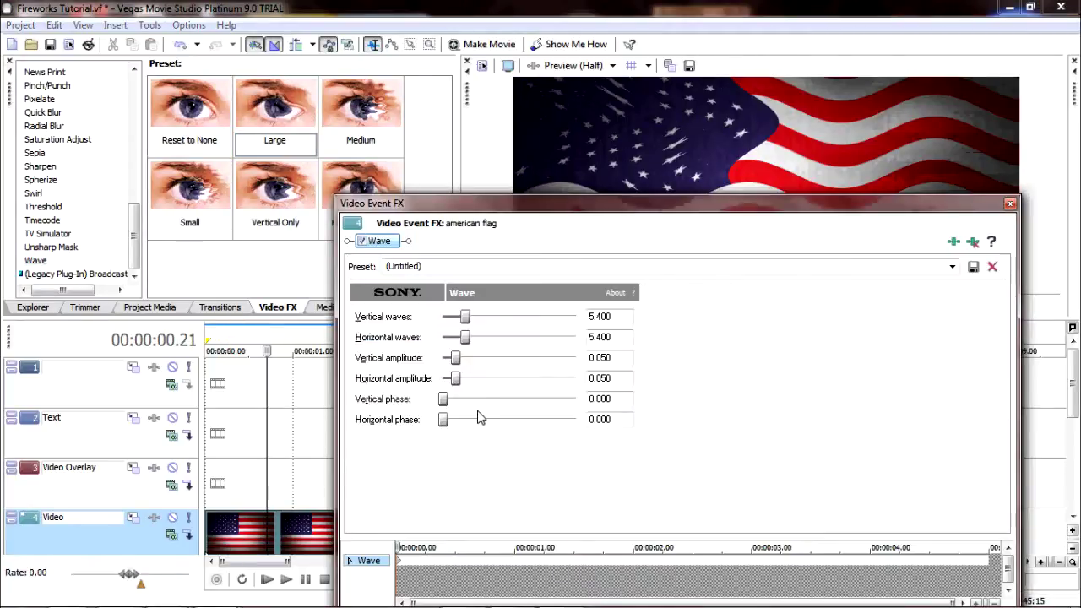
left_click_drag(465, 337, 443, 338)
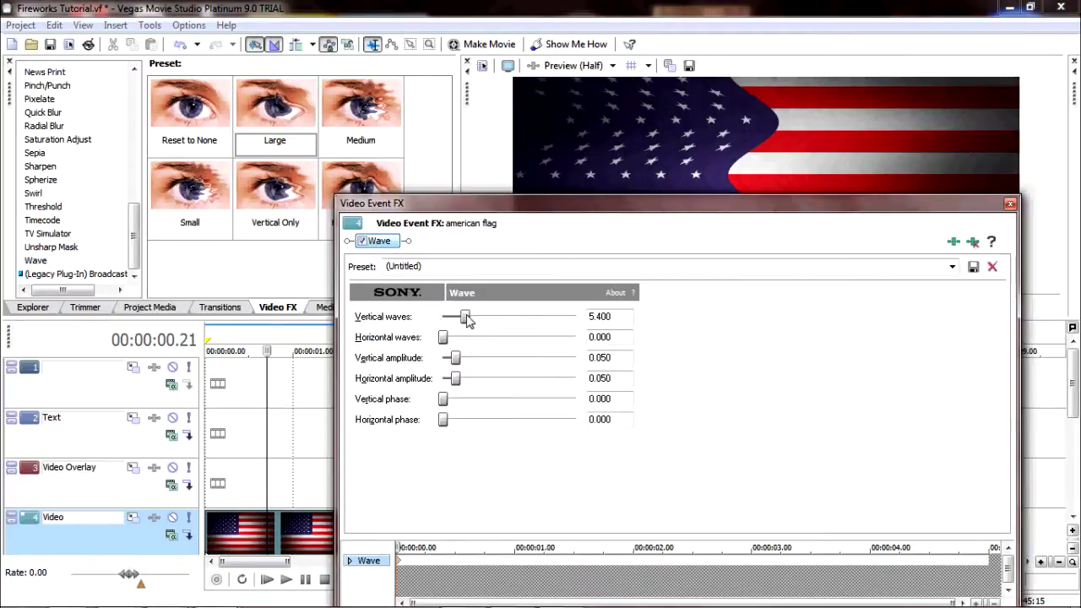
left_click_drag(466, 316, 442, 316)
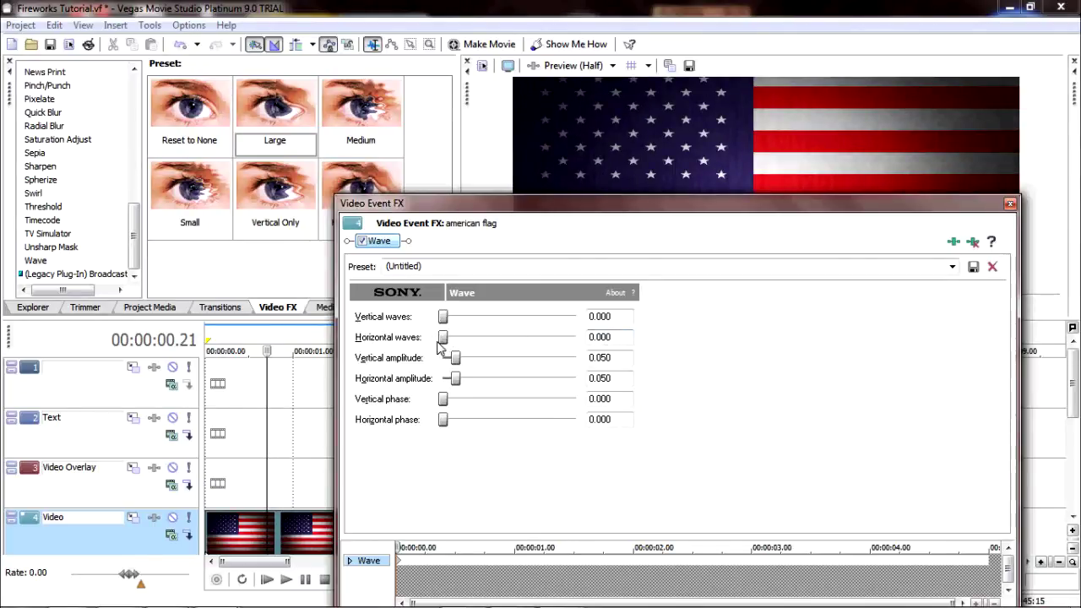
left_click_drag(442, 338, 456, 338)
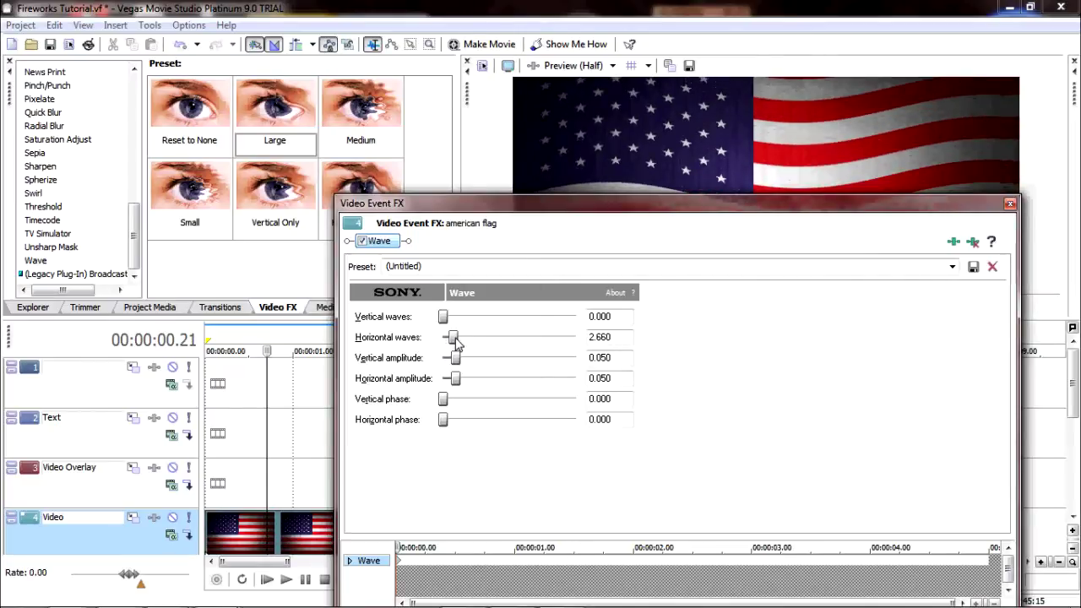
left_click_drag(453, 338, 456, 338)
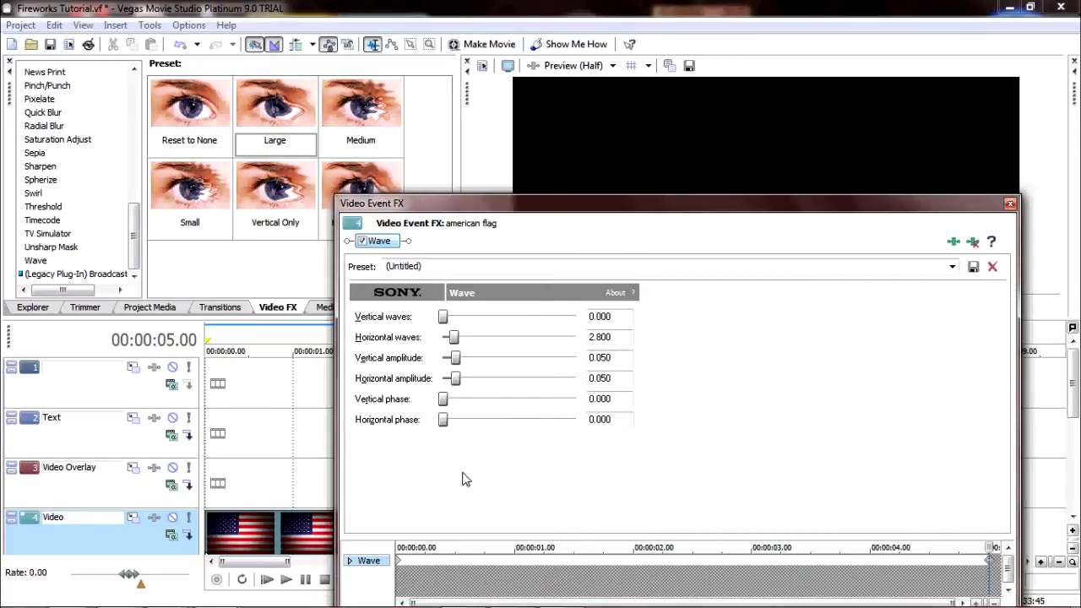
mouse_move(311, 522)
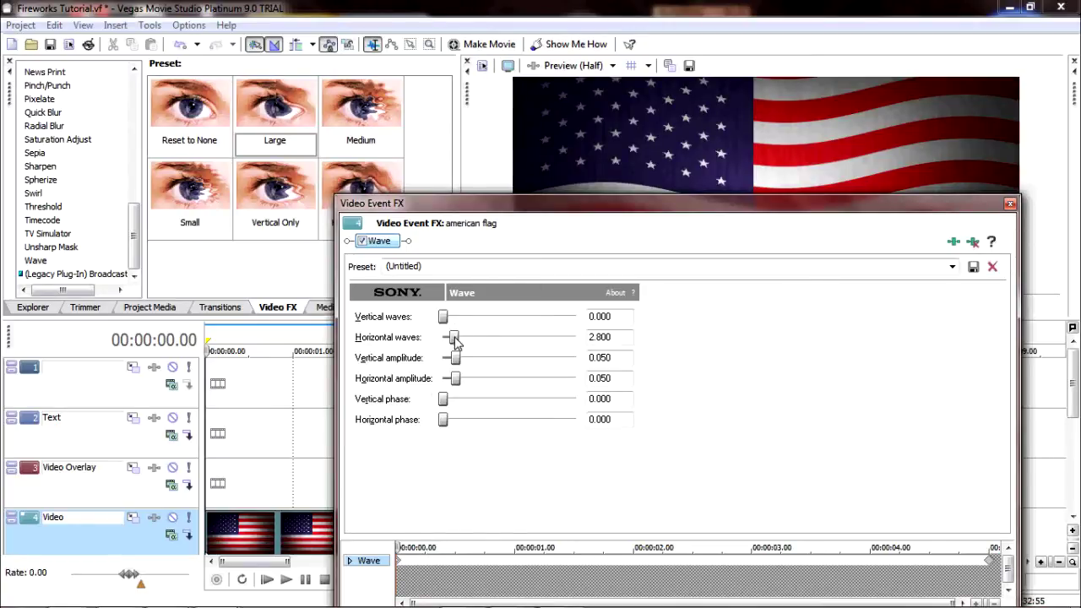
Keyframe the horizontal wave amount at the clip's start and end so it animates
left_click_drag(454, 338, 443, 338)
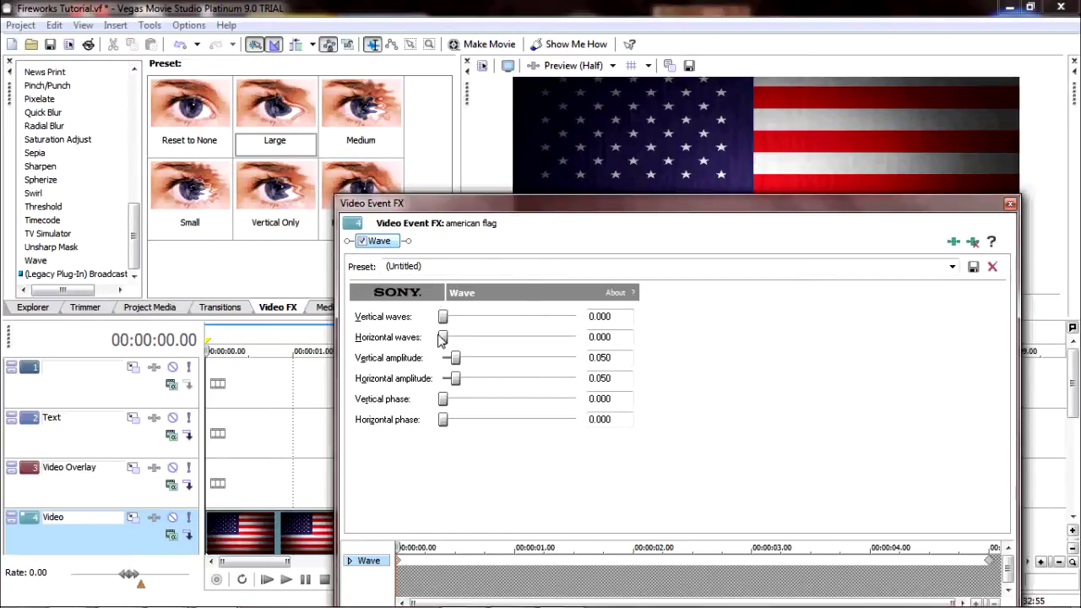
left_click_drag(443, 338, 452, 338)
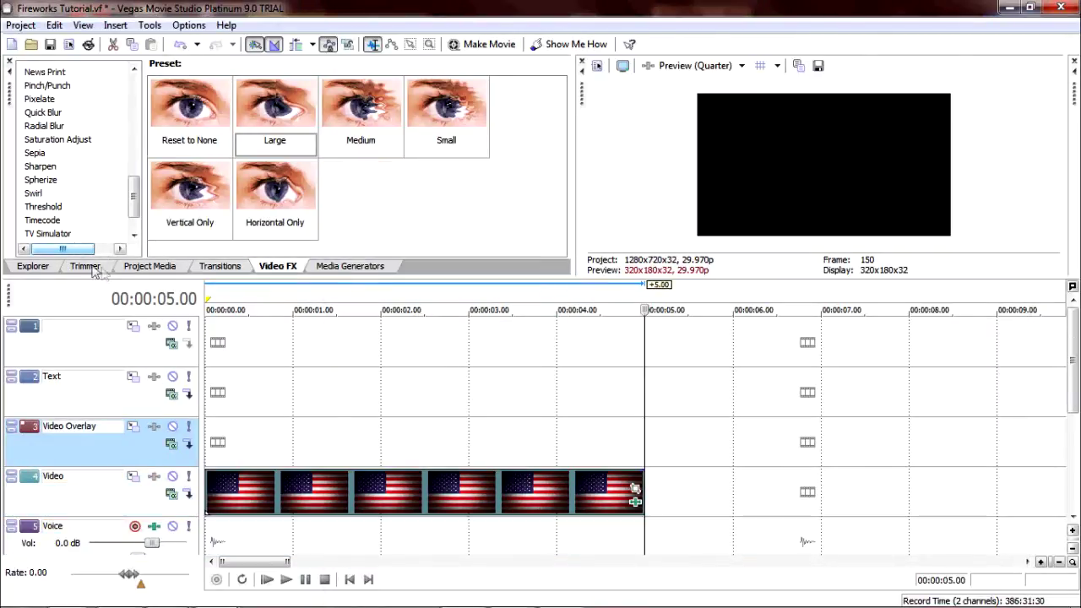
Place 'firework rocket1' on the overlay track and chroma-key out its white background
left_click(32, 266)
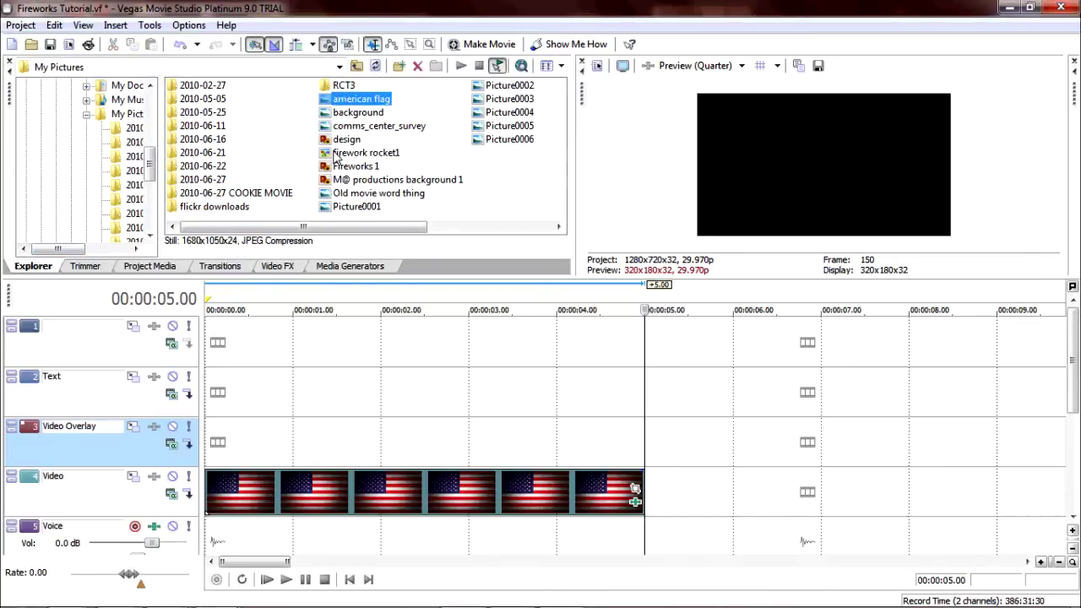
left_click(365, 152)
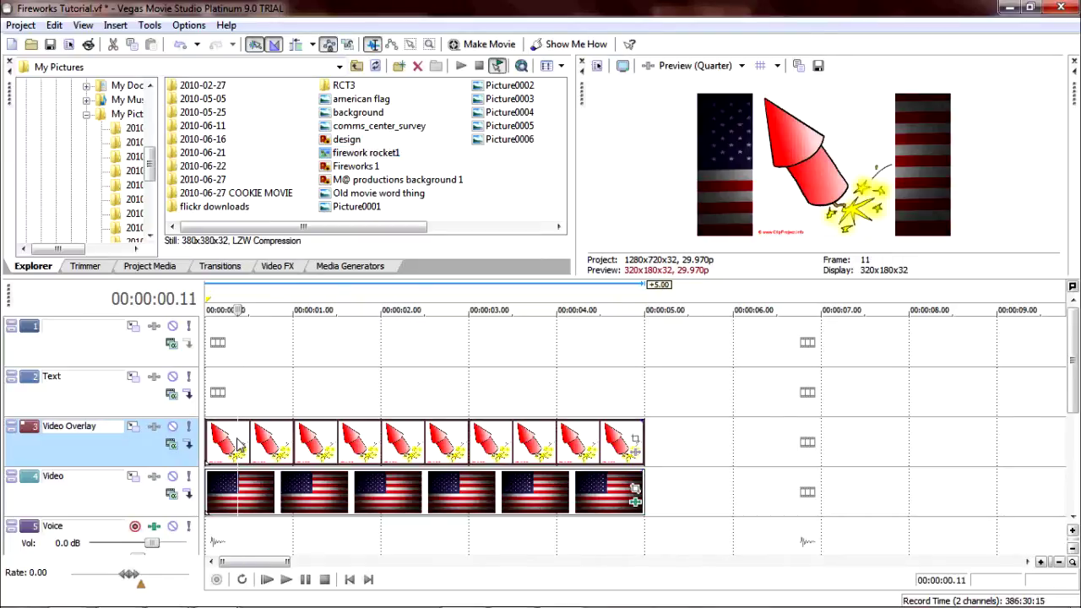
left_click(277, 266)
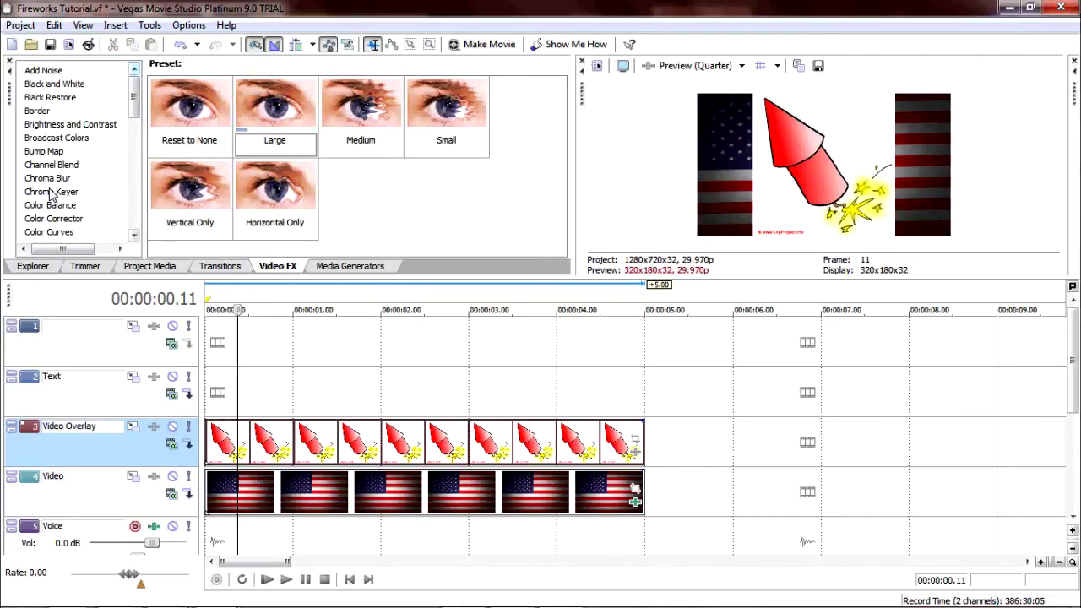
left_click(51, 192)
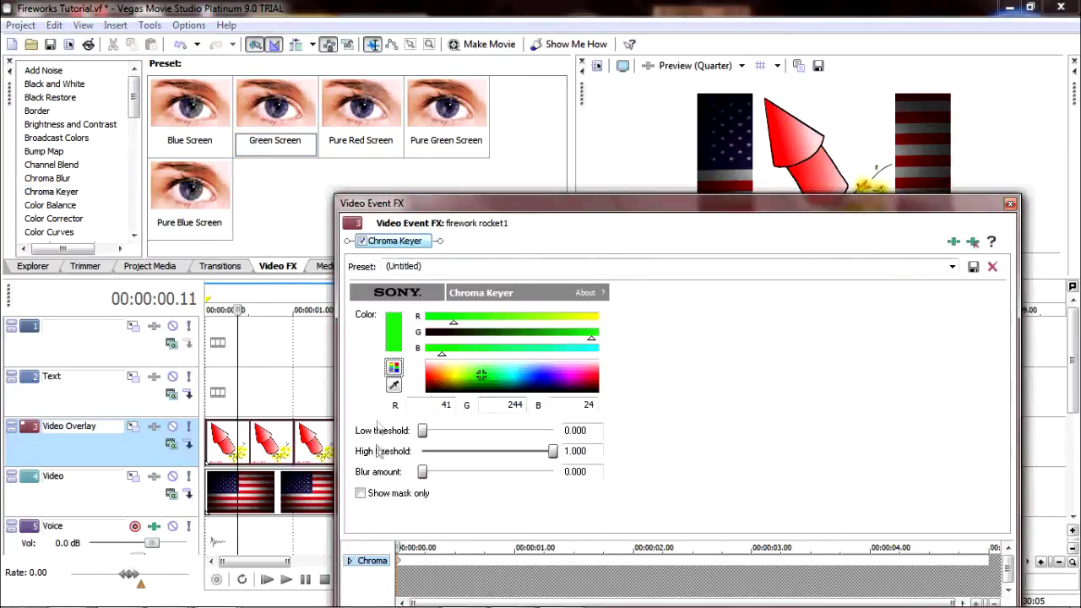
mouse_move(394, 385)
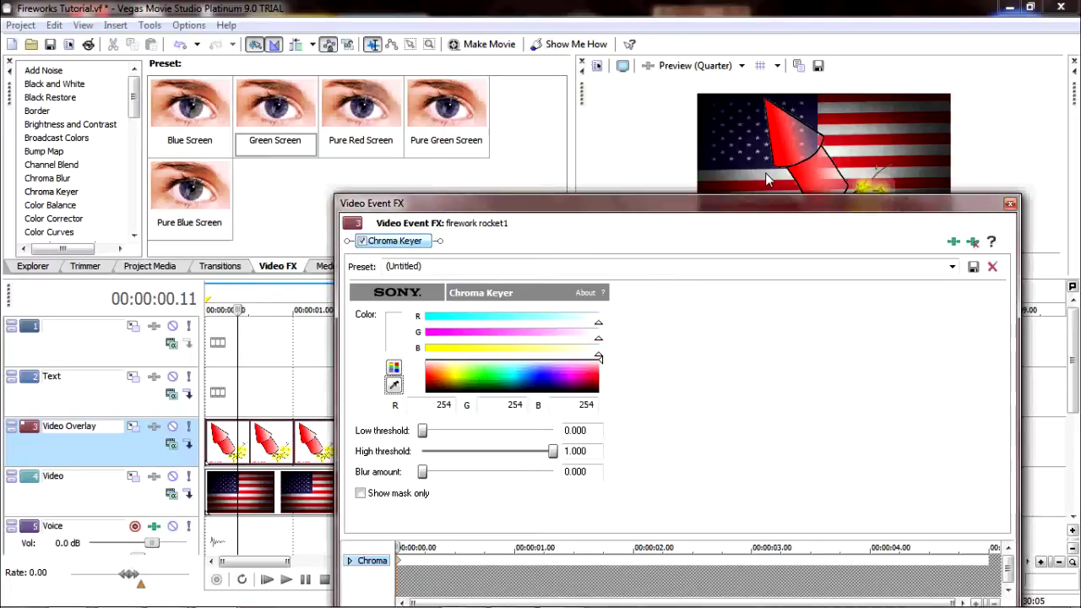
mouse_move(1001, 208)
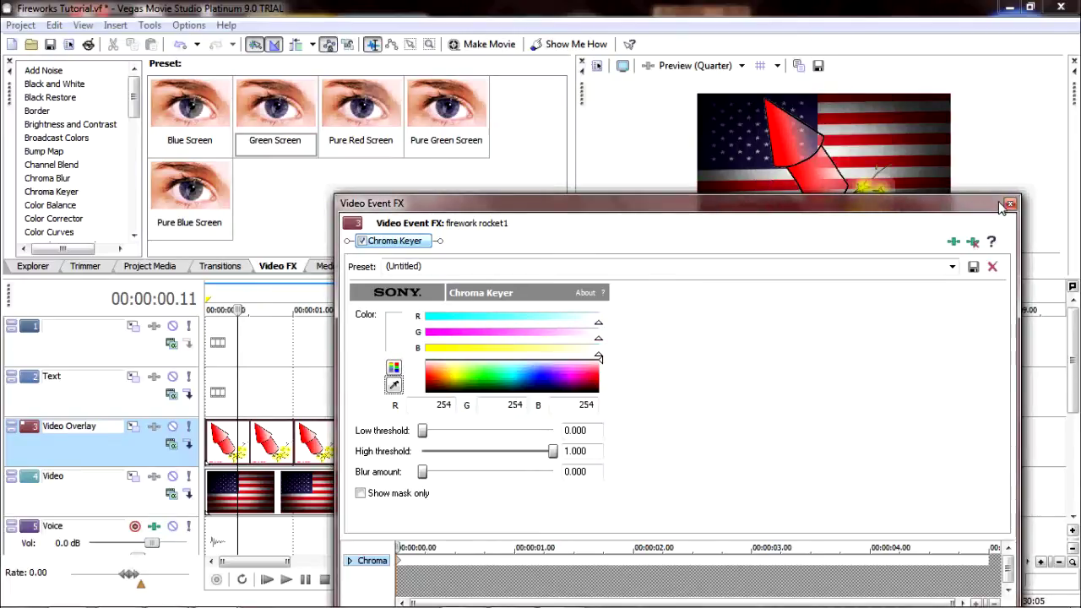
left_click(1010, 205)
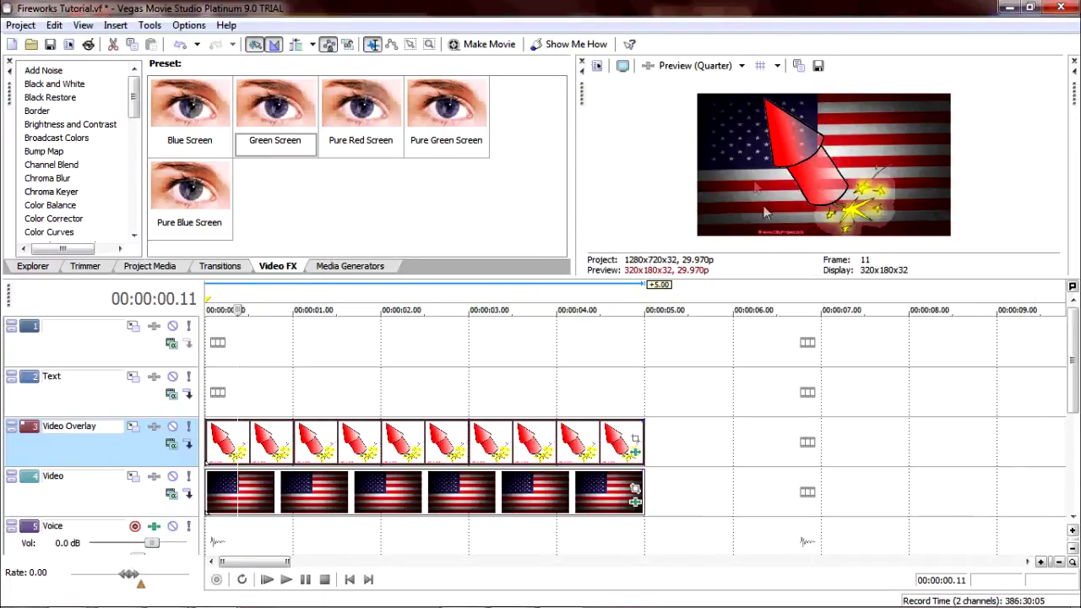
mouse_move(920, 294)
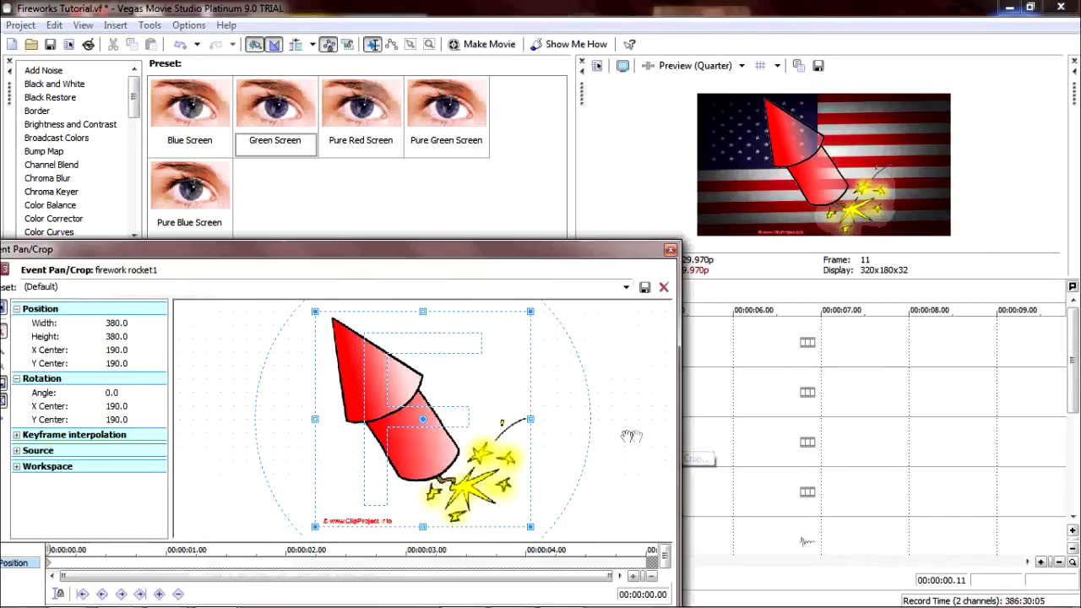
mouse_move(257, 412)
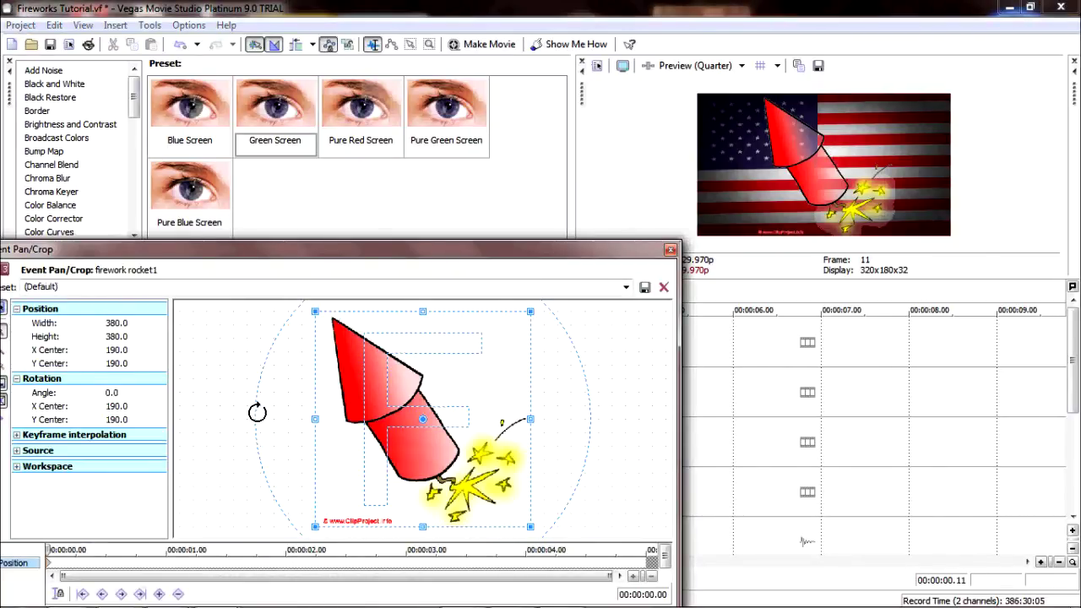
Rotate the rocket frame, shrink it to a small speck and recentre it in Pan/Crop
left_click_drag(257, 413, 233, 497)
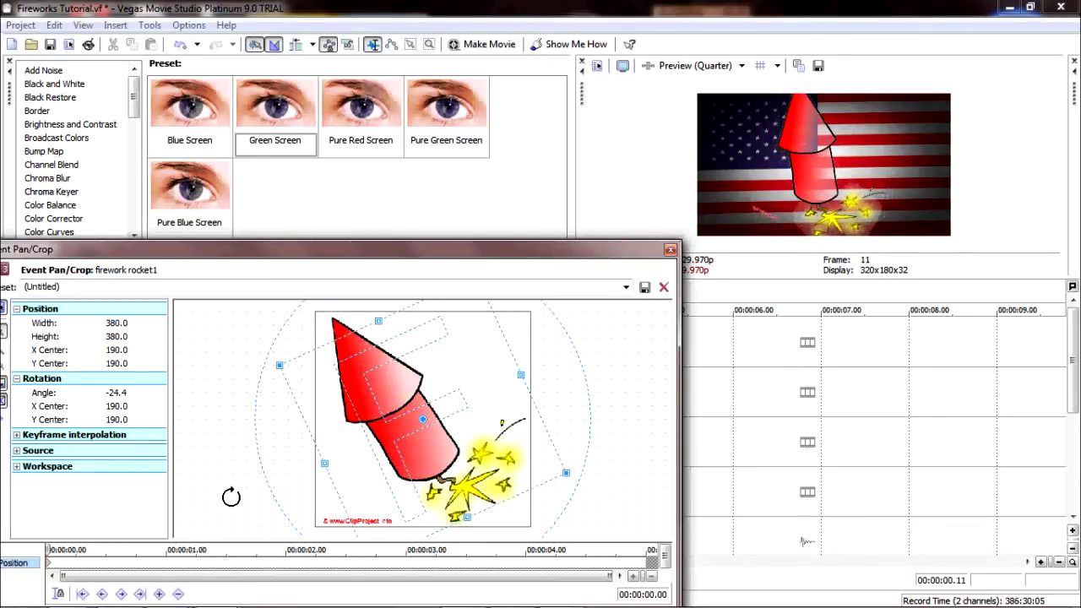
left_click_drag(279, 364, 284, 388)
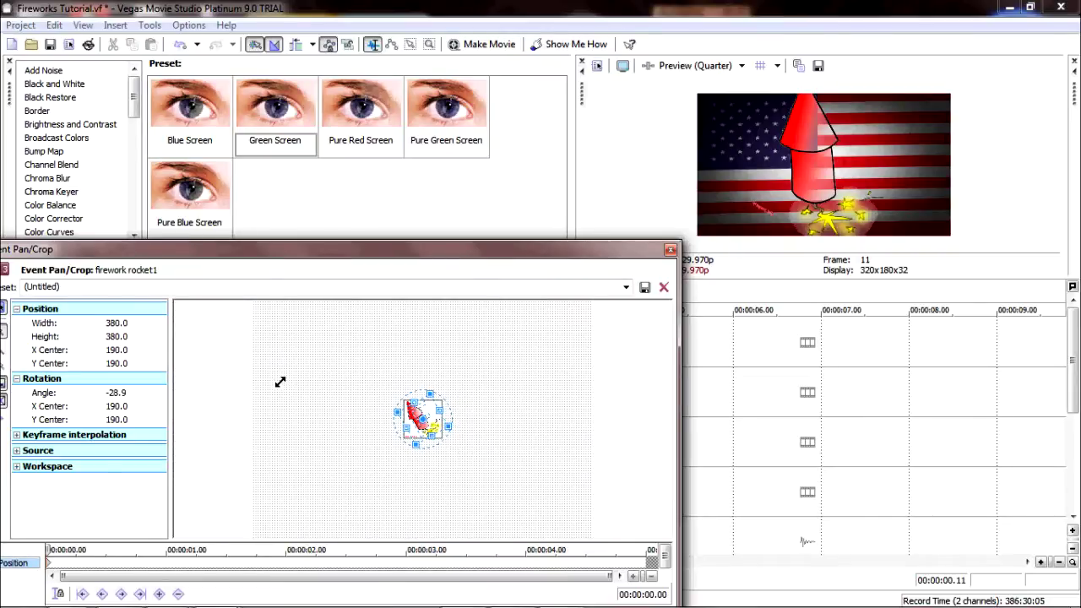
mouse_move(392, 414)
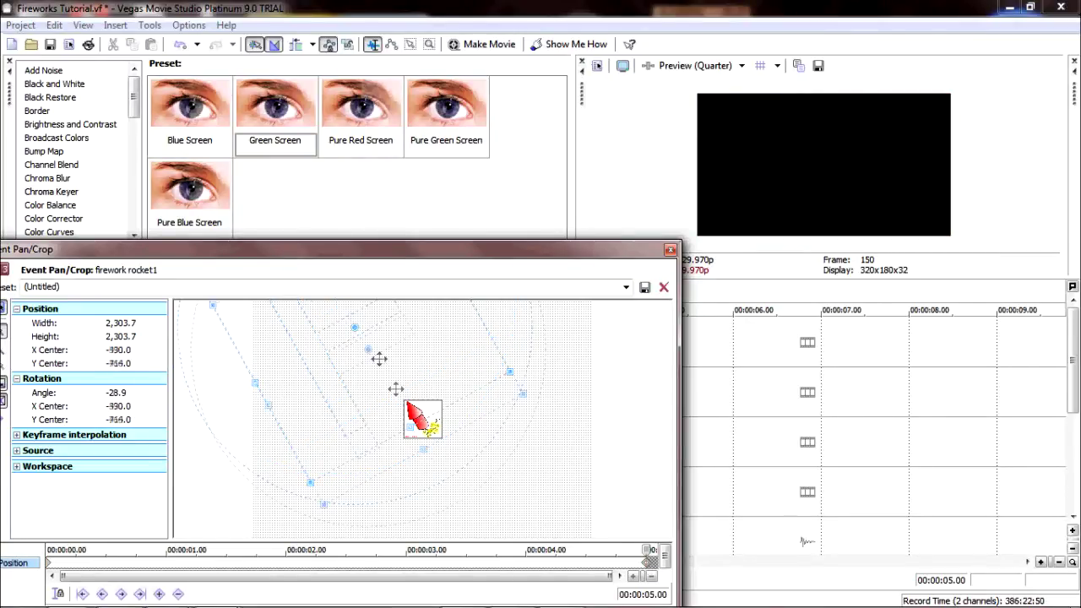
left_click_drag(379, 358, 440, 446)
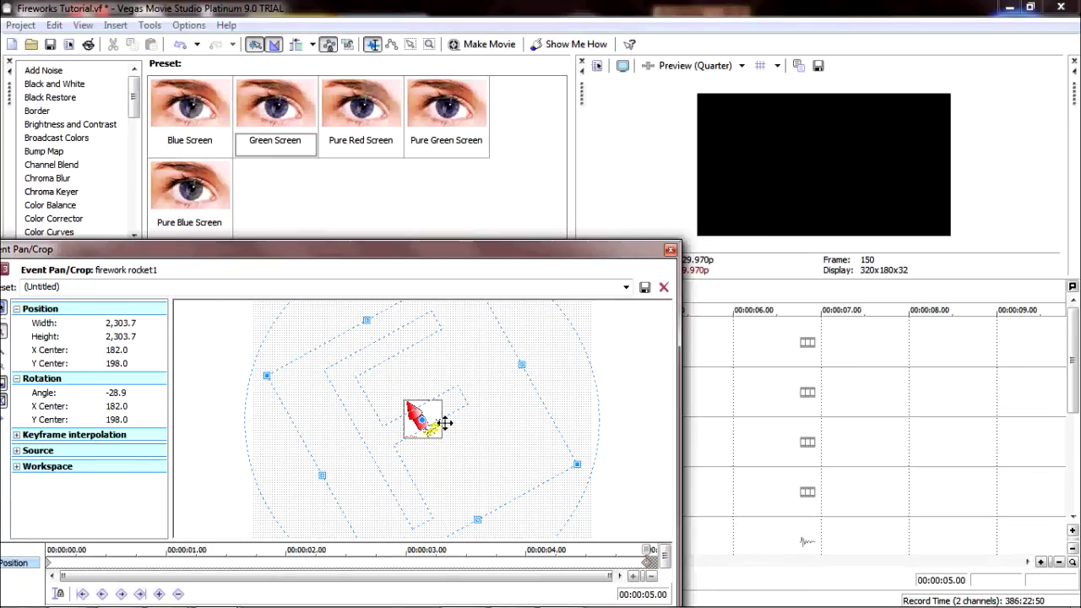
mouse_move(406, 435)
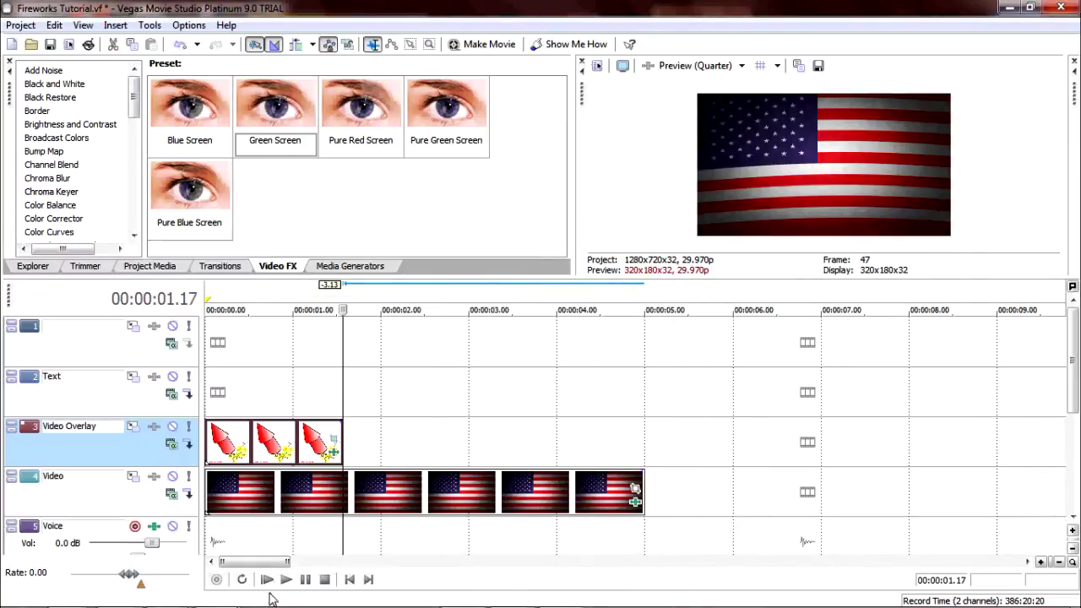
Preview from the start, then give the rocket a Gaussian Blur with horizontal range 0
left_click(267, 580)
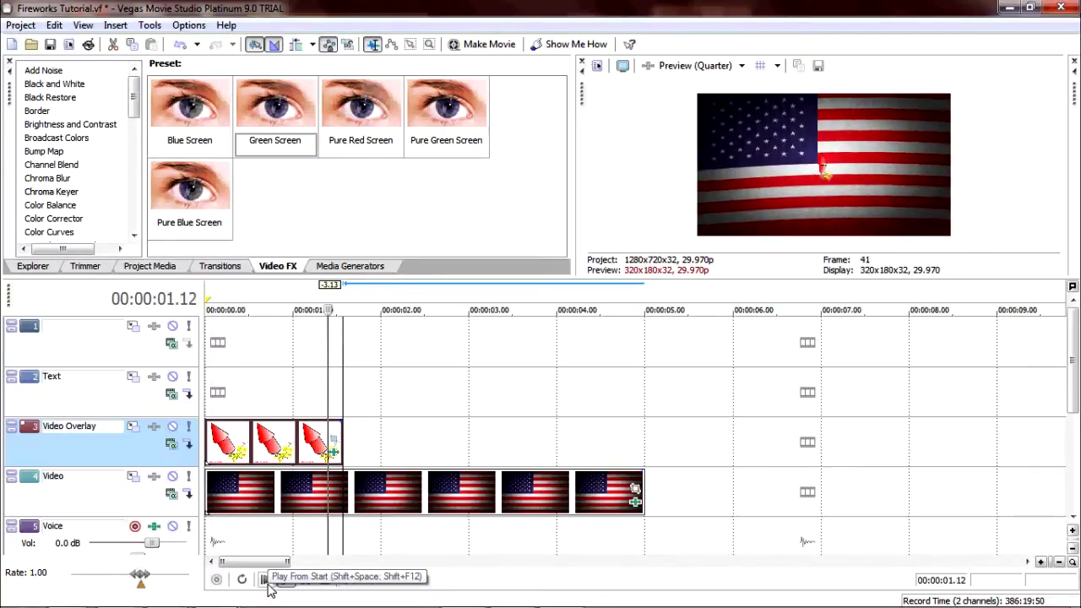
left_click(265, 579)
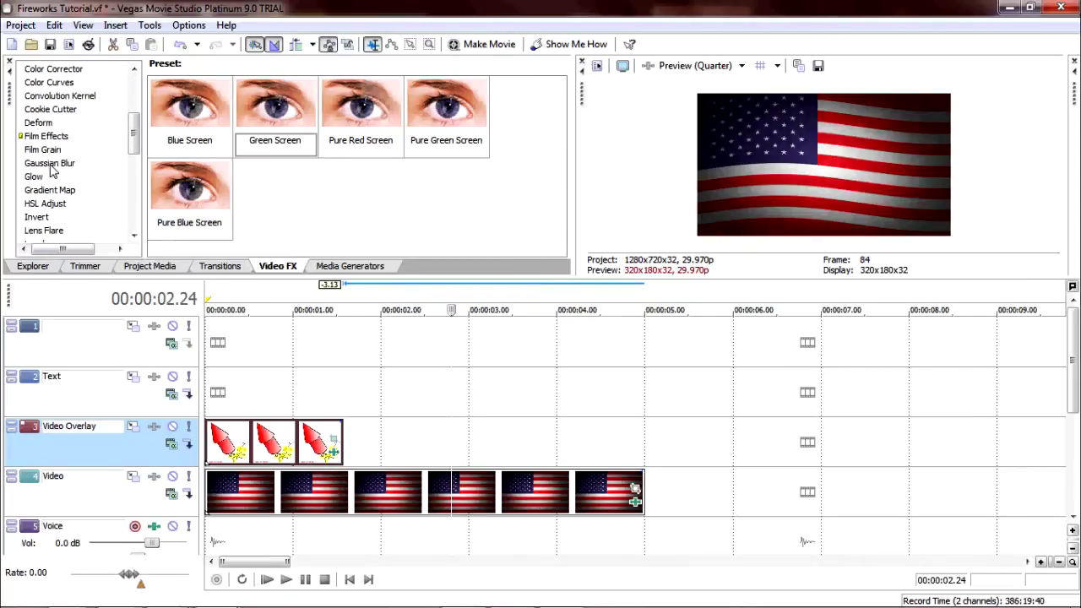
left_click(49, 162)
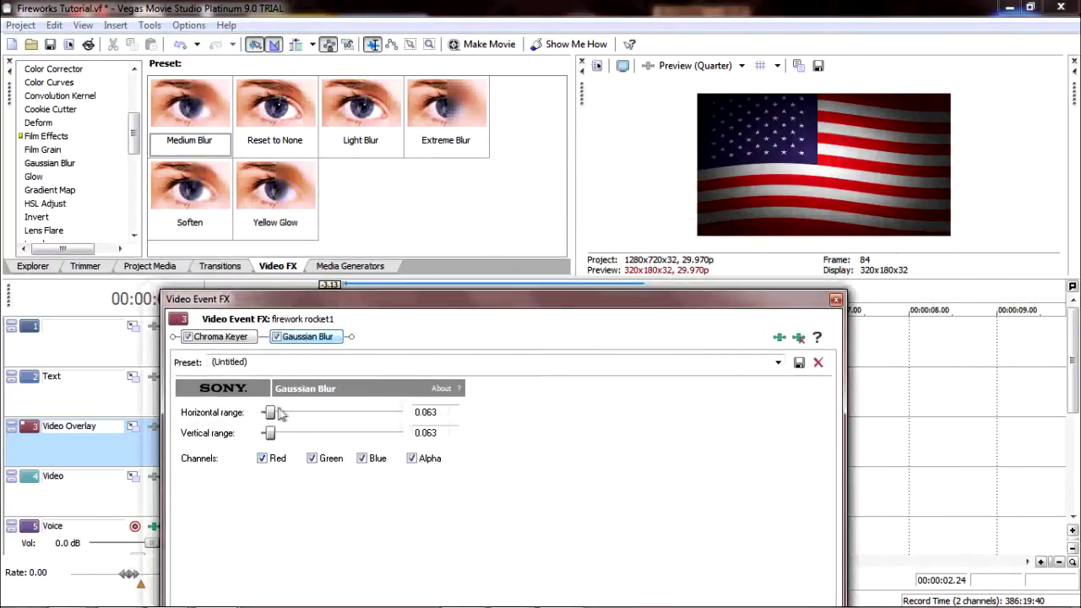
left_click_drag(269, 412, 284, 412)
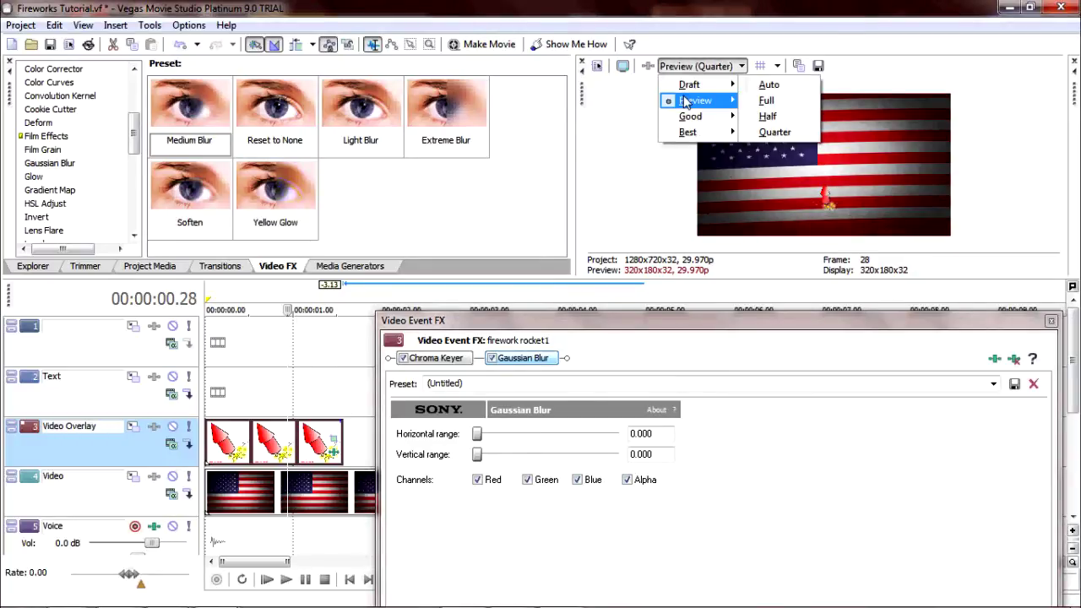
Set preview quality to Half and raise the vertical blur to about 0.02
left_click(767, 115)
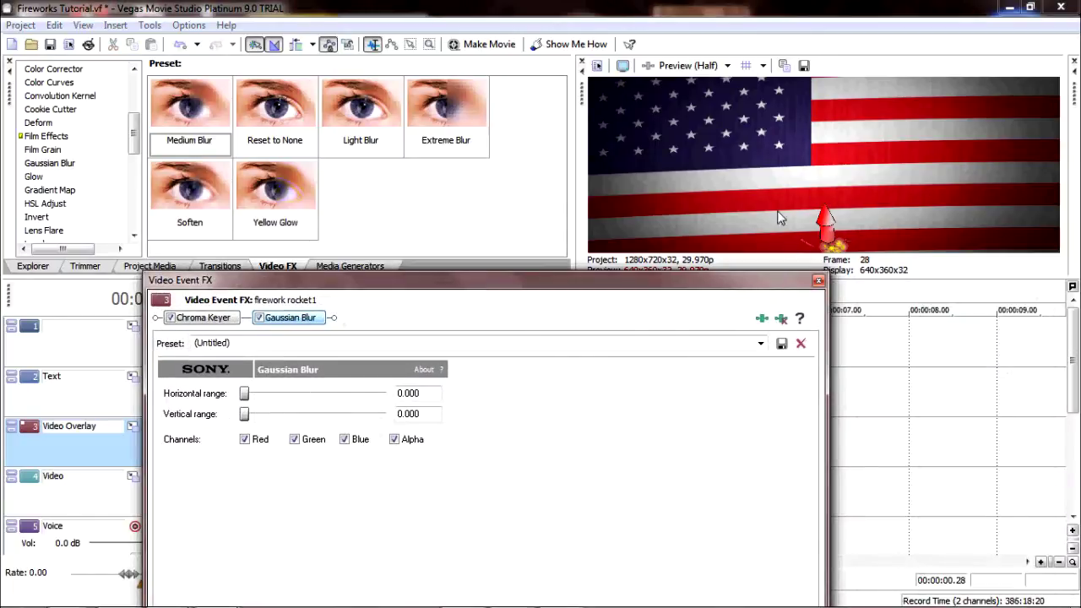
mouse_move(807, 211)
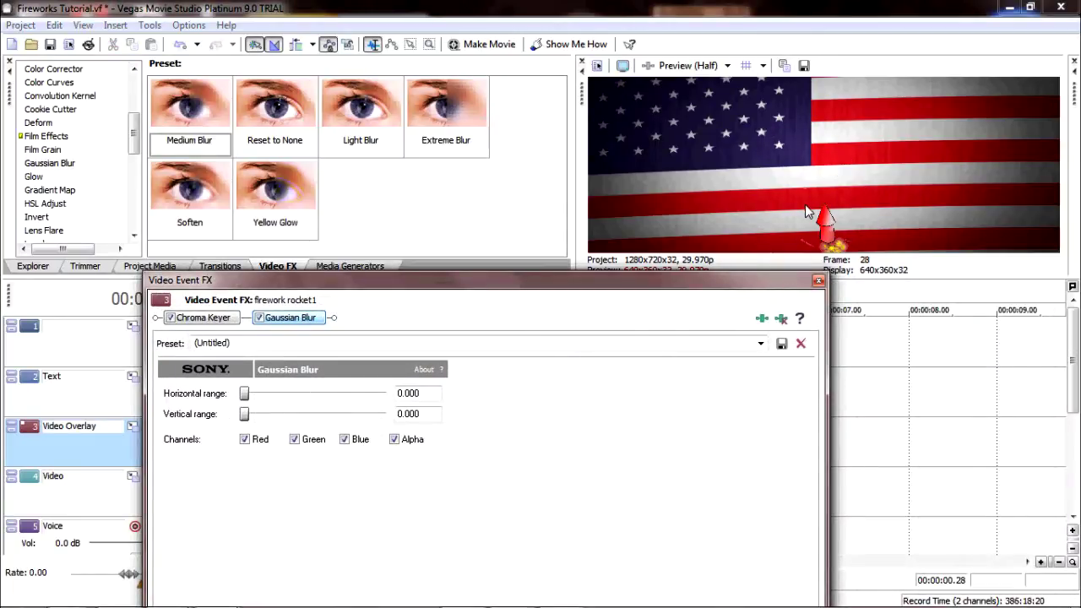
left_click_drag(243, 414, 246, 414)
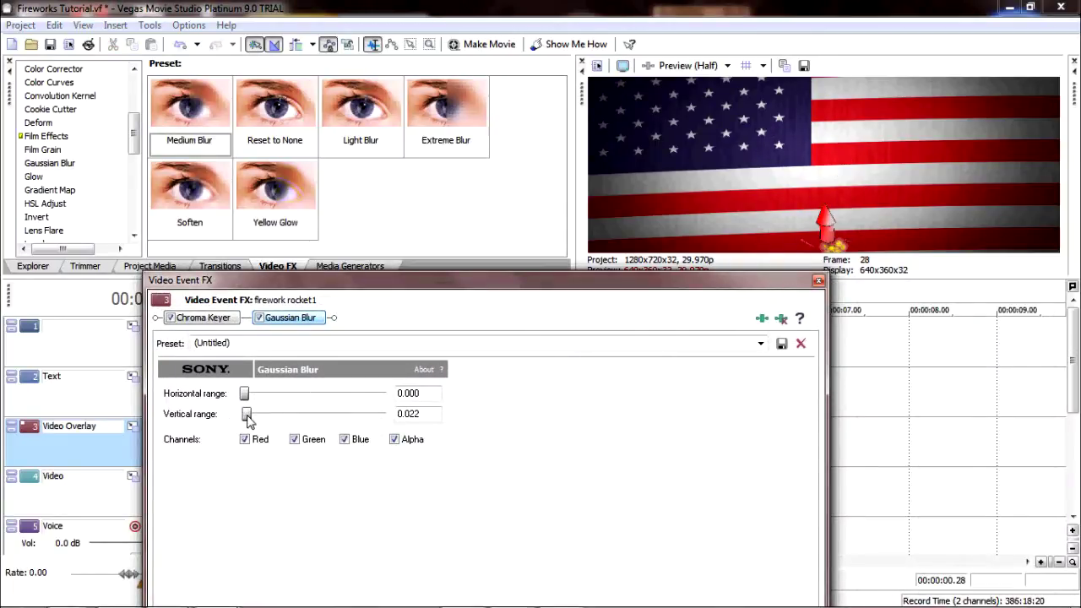
left_click_drag(246, 413, 250, 414)
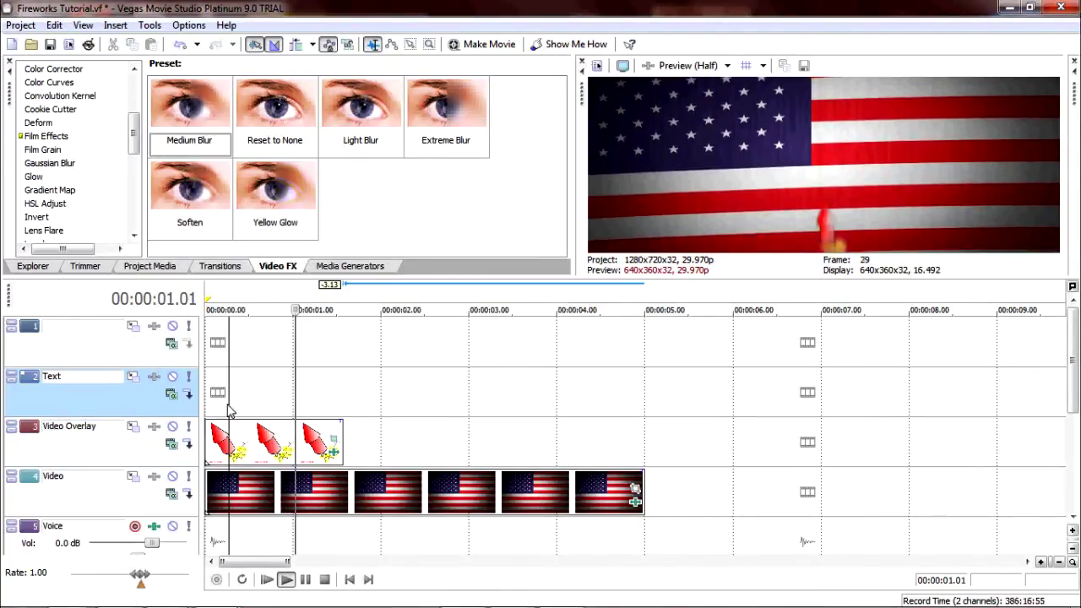
left_click(286, 579)
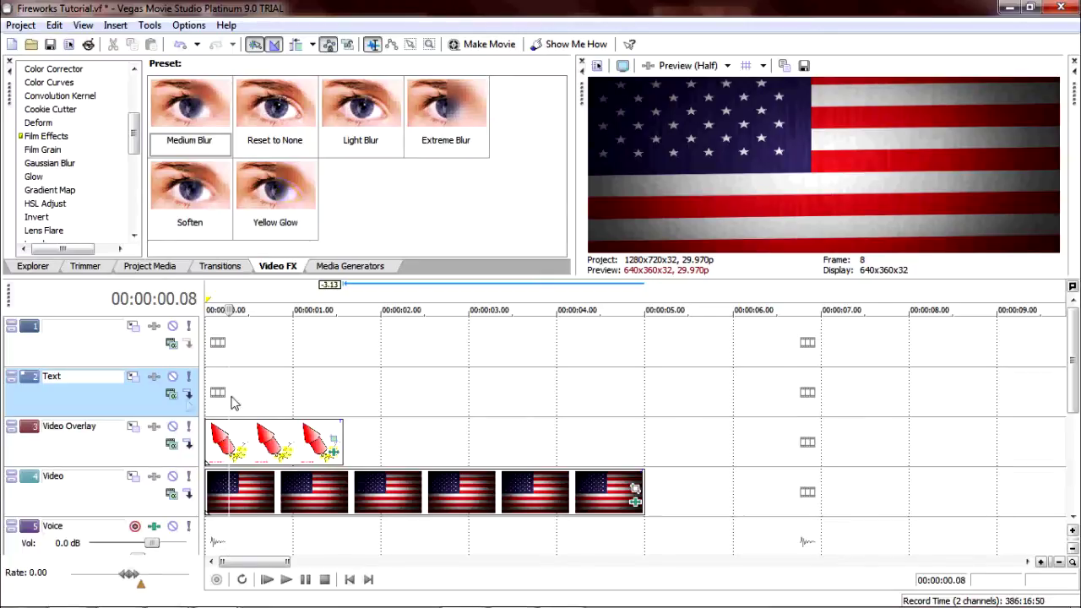
mouse_move(184, 397)
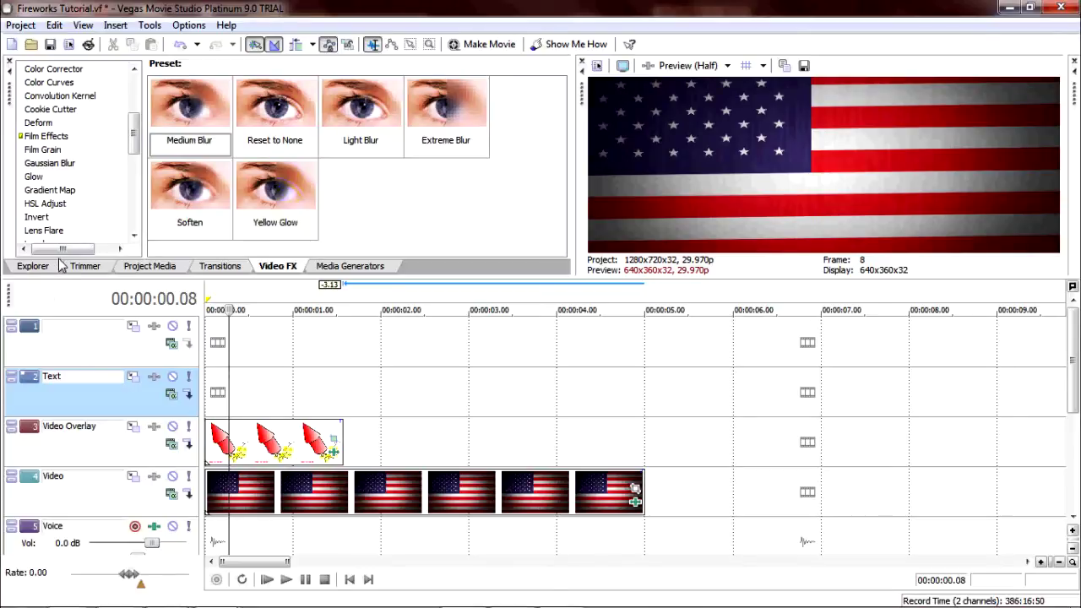
mouse_move(17, 267)
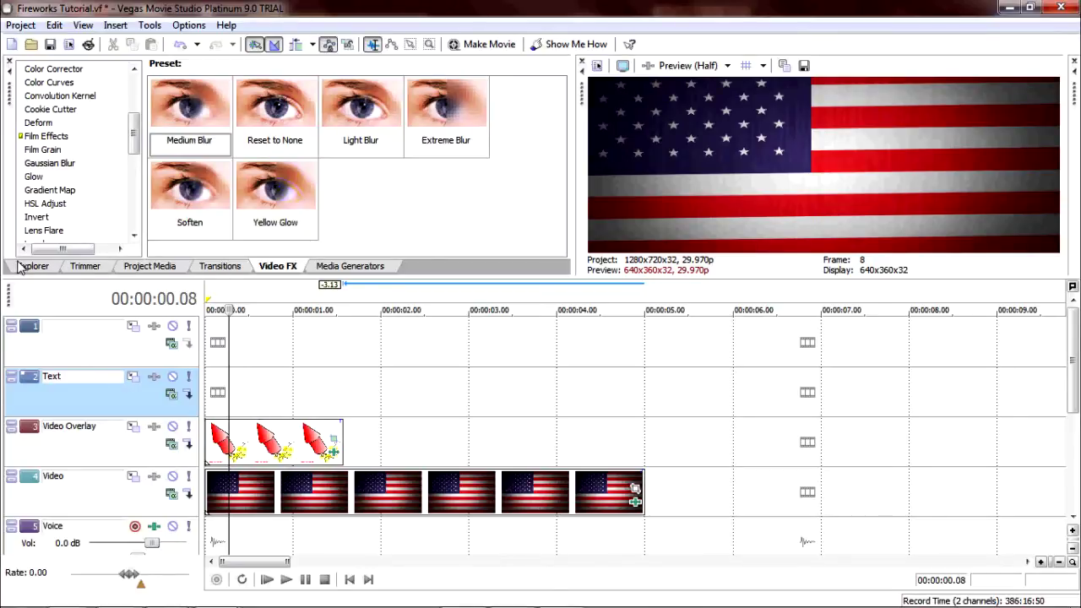
Place Fireworks1 clips on the Text track and drop preview quality to Quarter
left_click(33, 267)
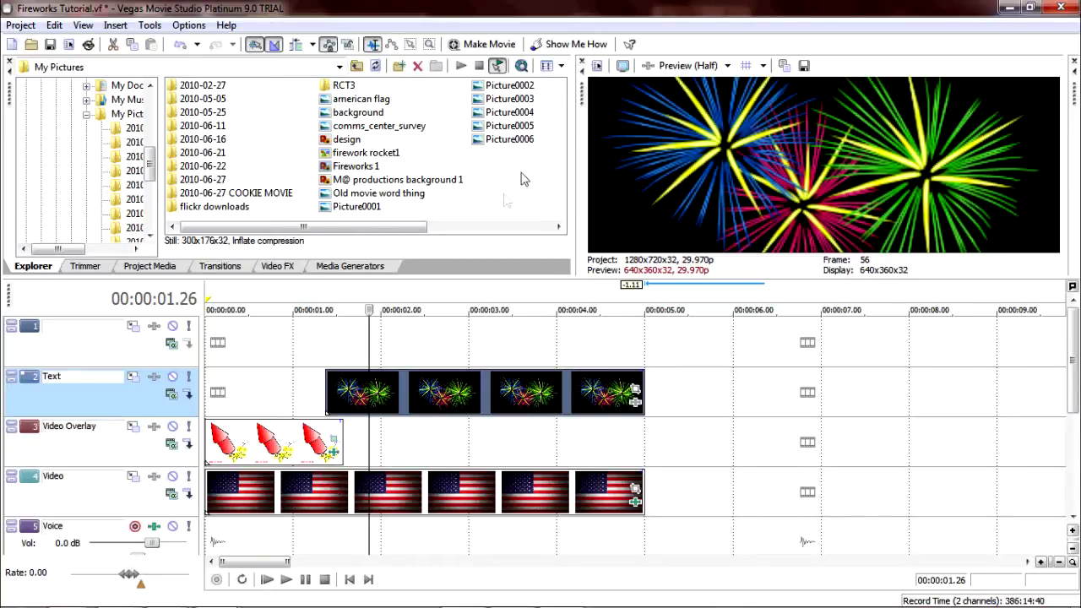
left_click(692, 64)
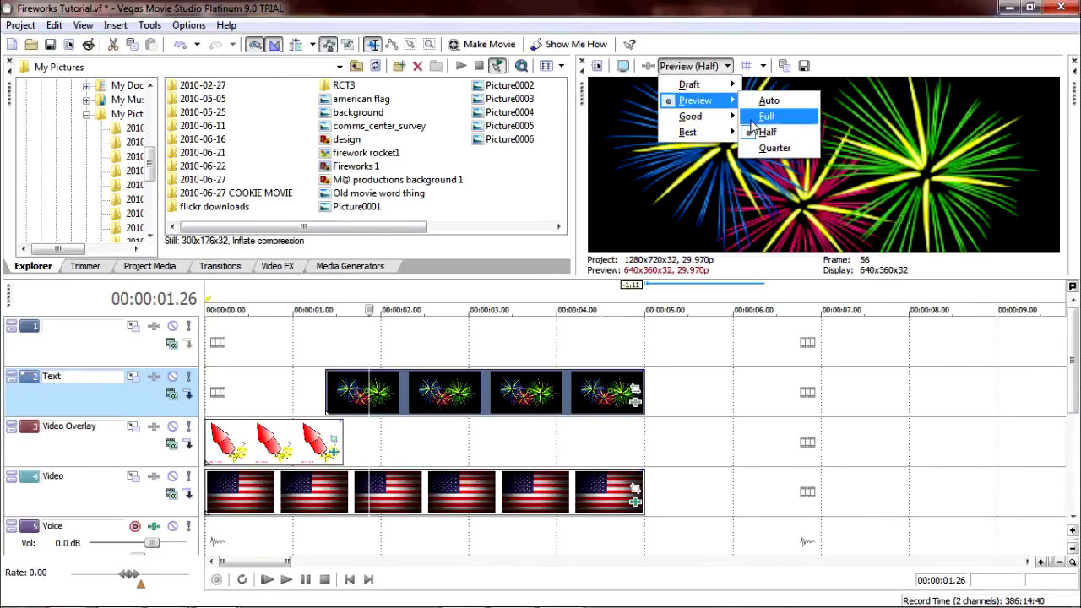
left_click(773, 148)
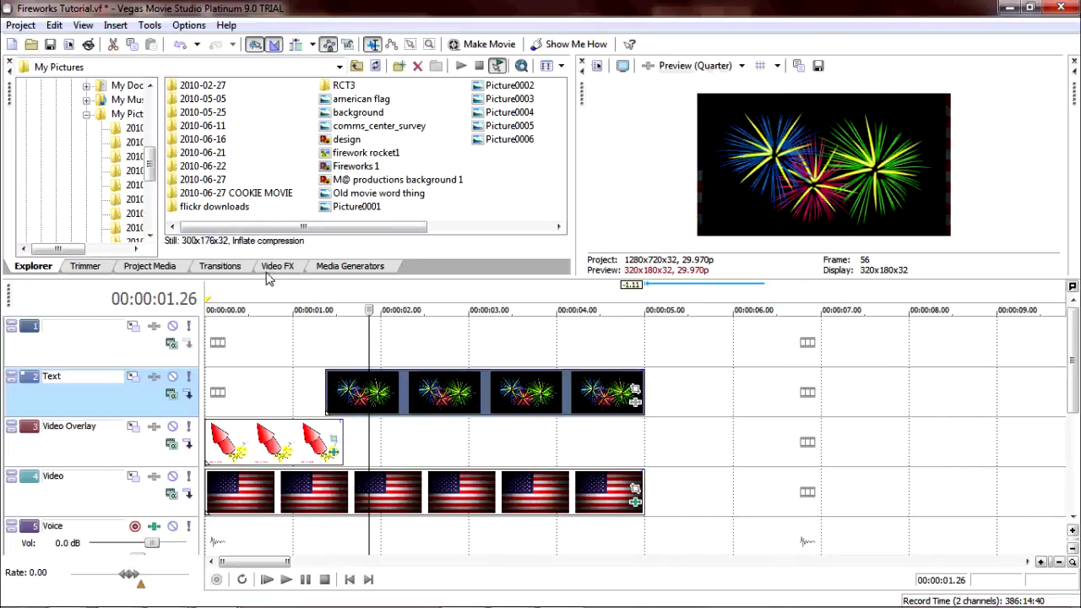
Chroma-key the Fireworks 1 clip against black so the flag shows through
left_click(277, 267)
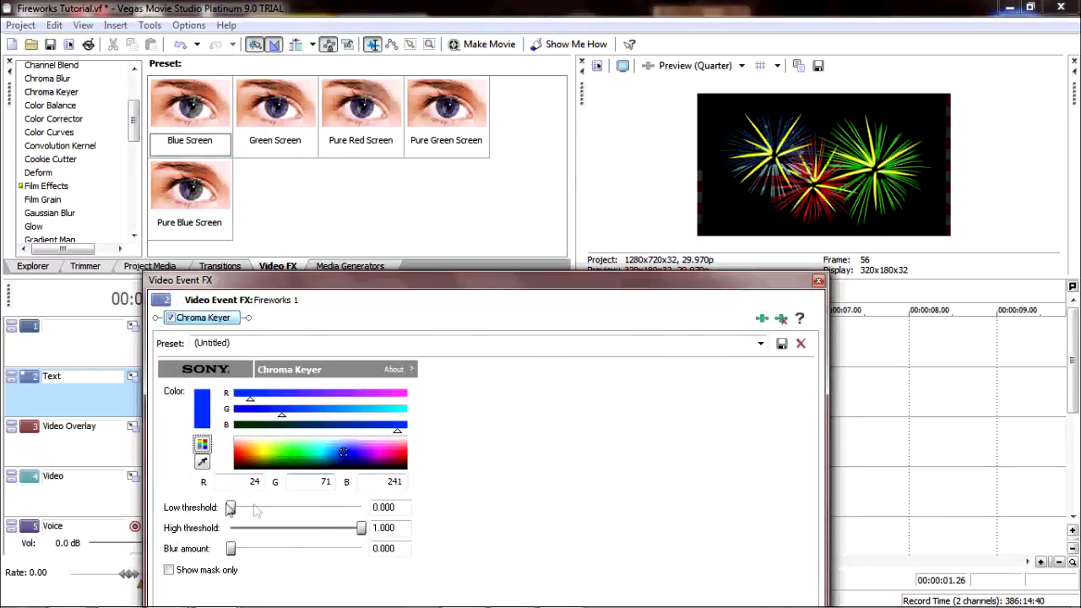
mouse_move(203, 463)
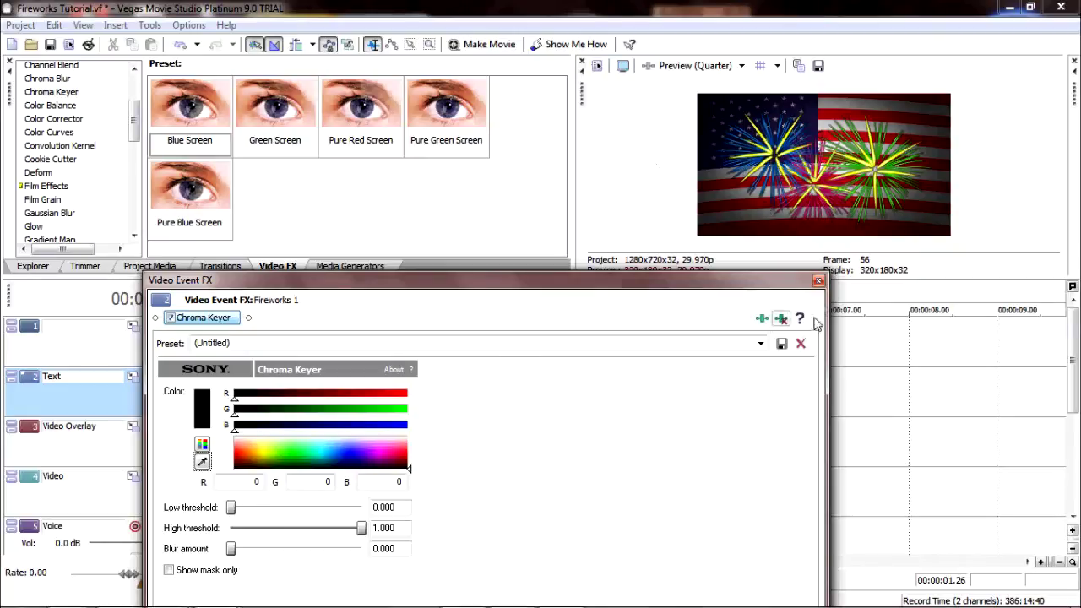
left_click(818, 280)
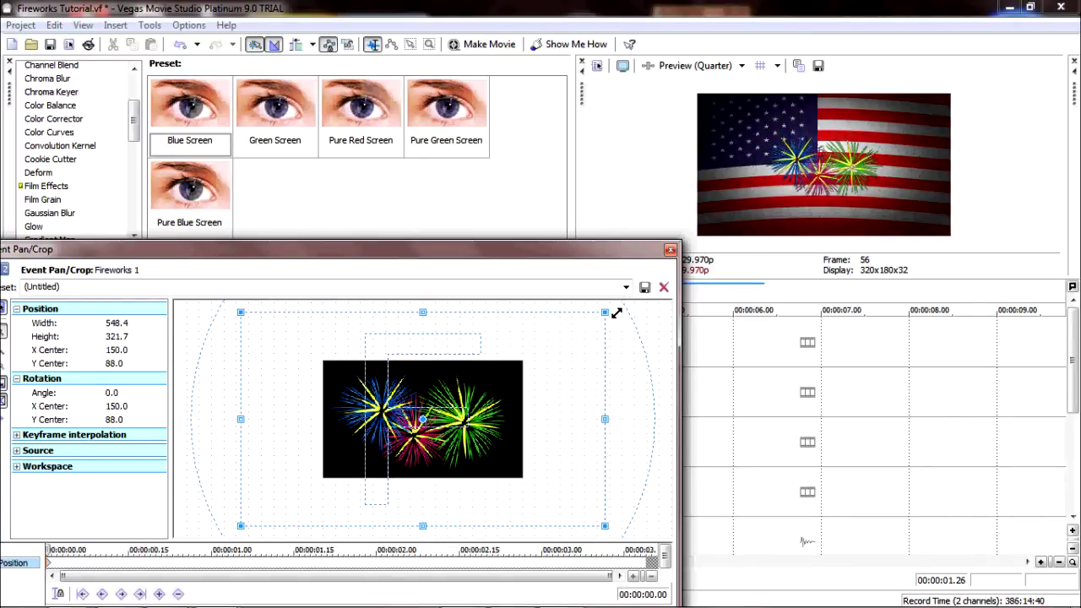
Drag the fireworks frame handles inward in Pan/Crop to zoom the bursts in slightly
left_click_drag(604, 311, 591, 319)
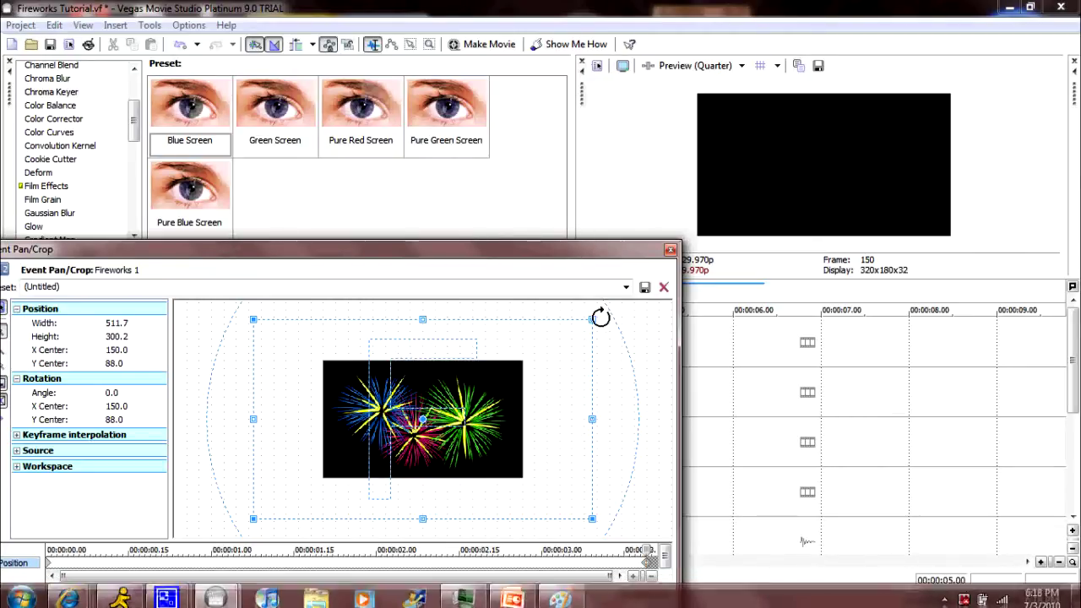
left_click_drag(591, 319, 575, 330)
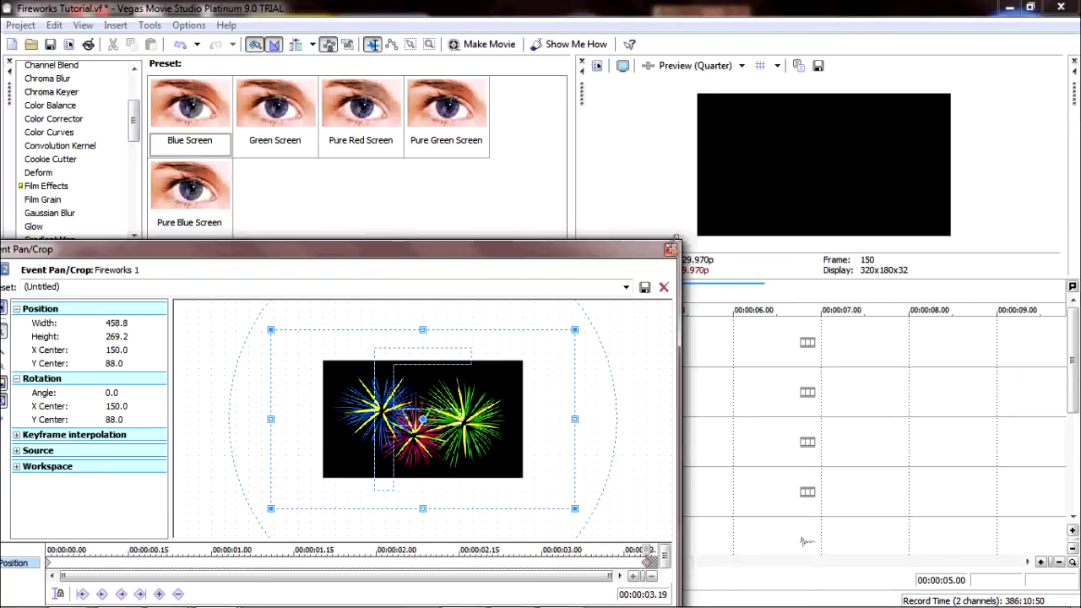
left_click(664, 287)
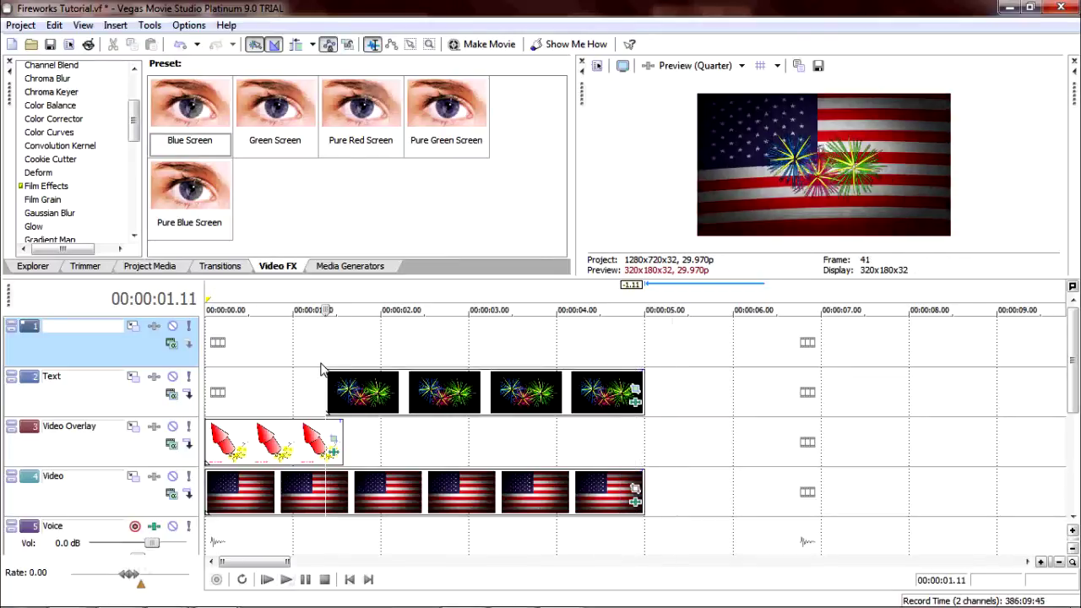
mouse_move(115, 370)
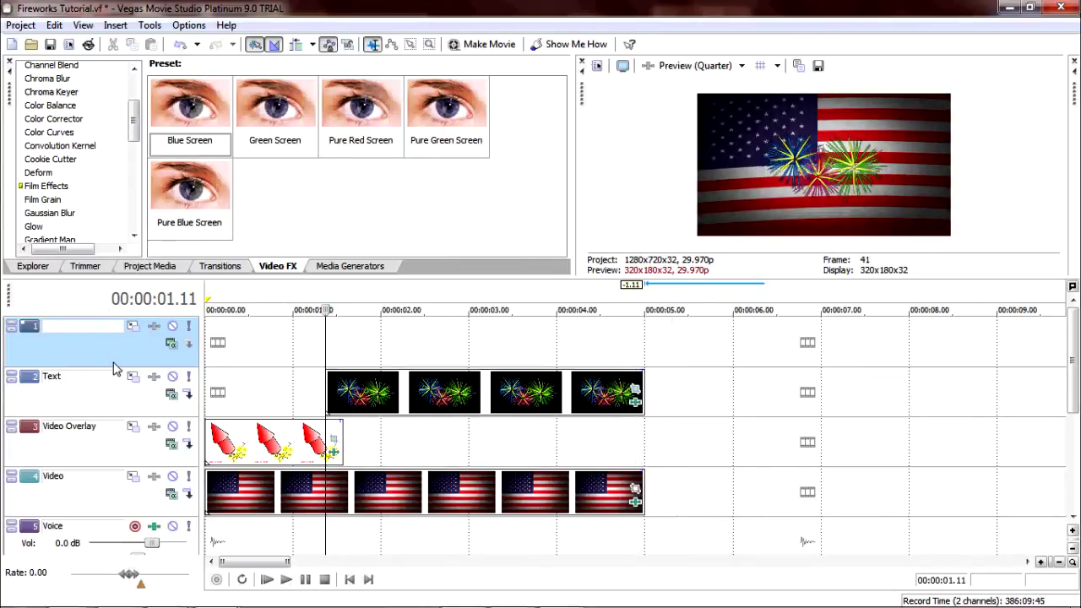
mouse_move(125, 339)
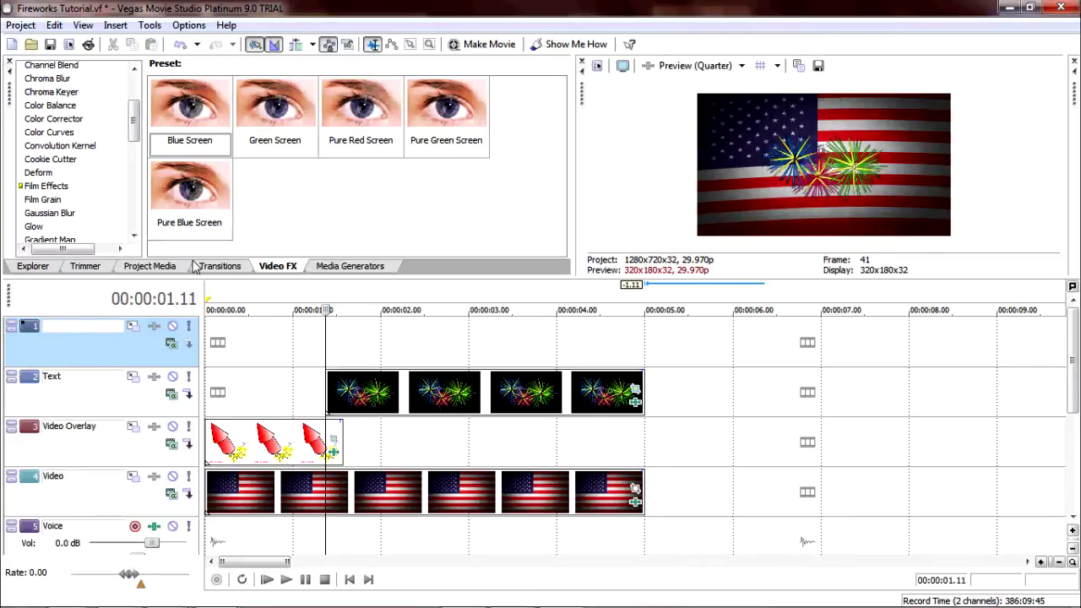
Insert a Text Media clip reading 'M@ Productions'
left_click(115, 25)
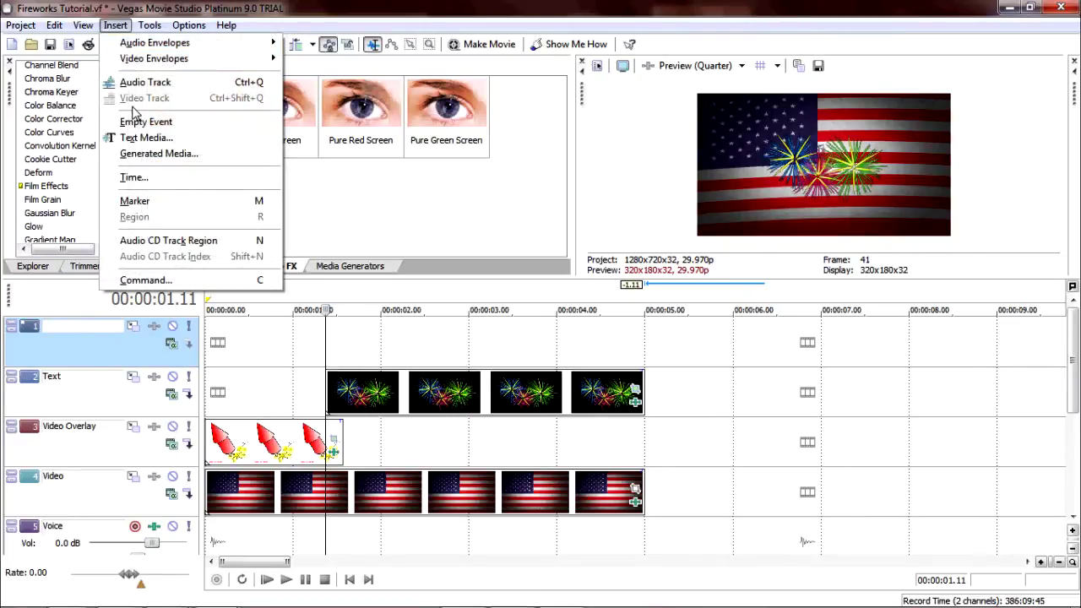
left_click(145, 139)
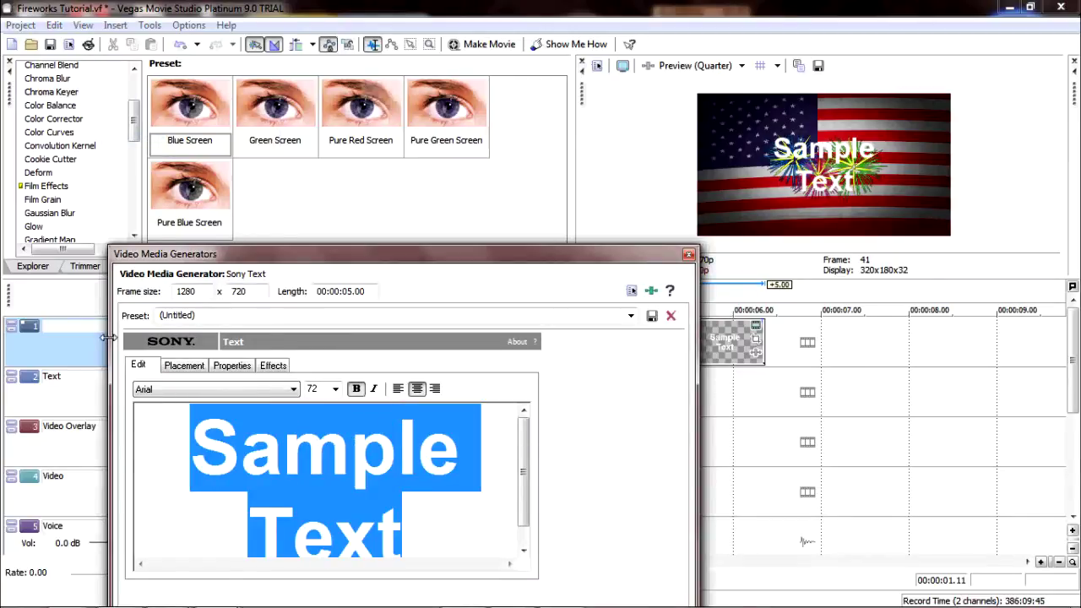
type("M")
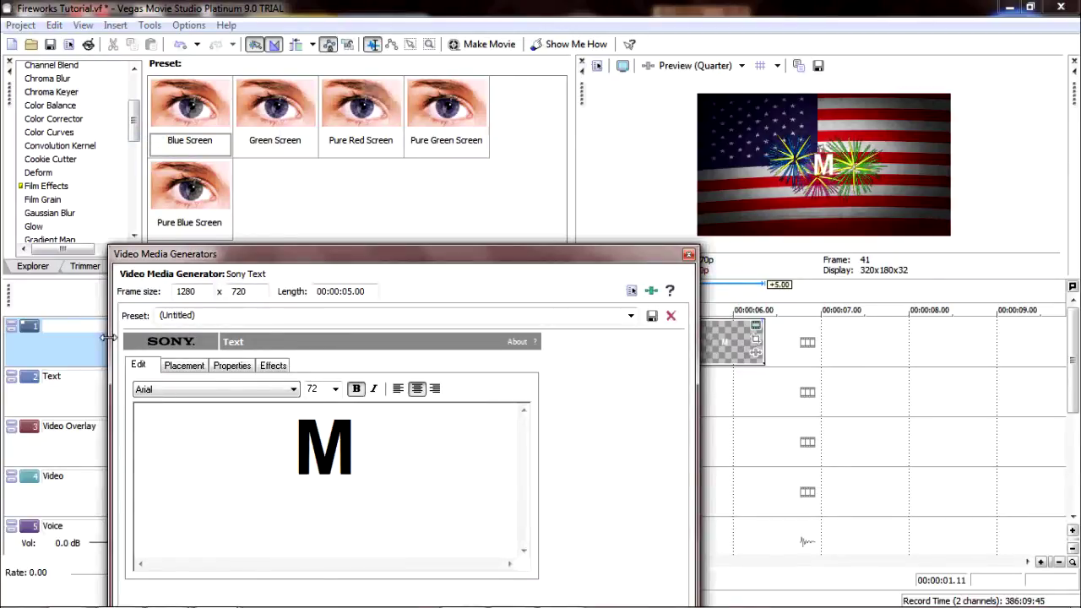
type("@ Pr")
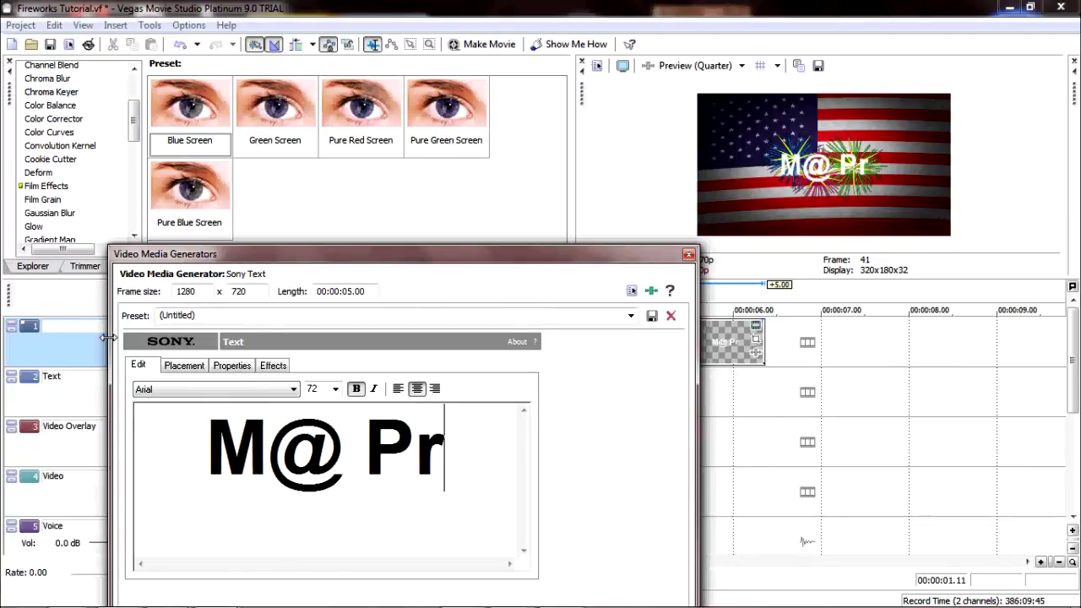
type("oductions")
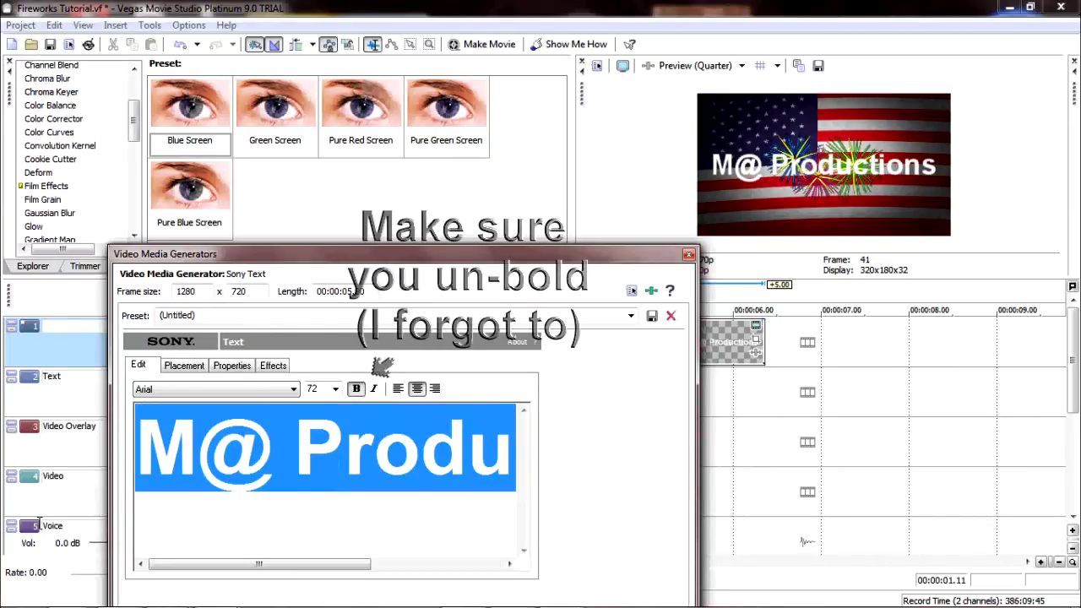
Pick the grunge stencil-style typeface for the title from the font list
left_click(293, 389)
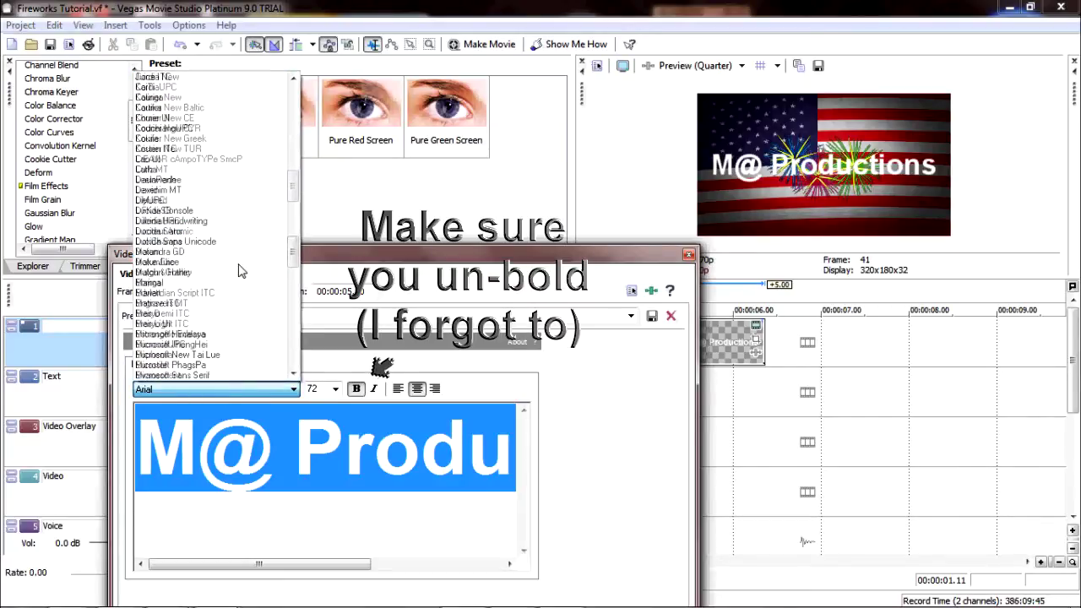
scroll("down", 3)
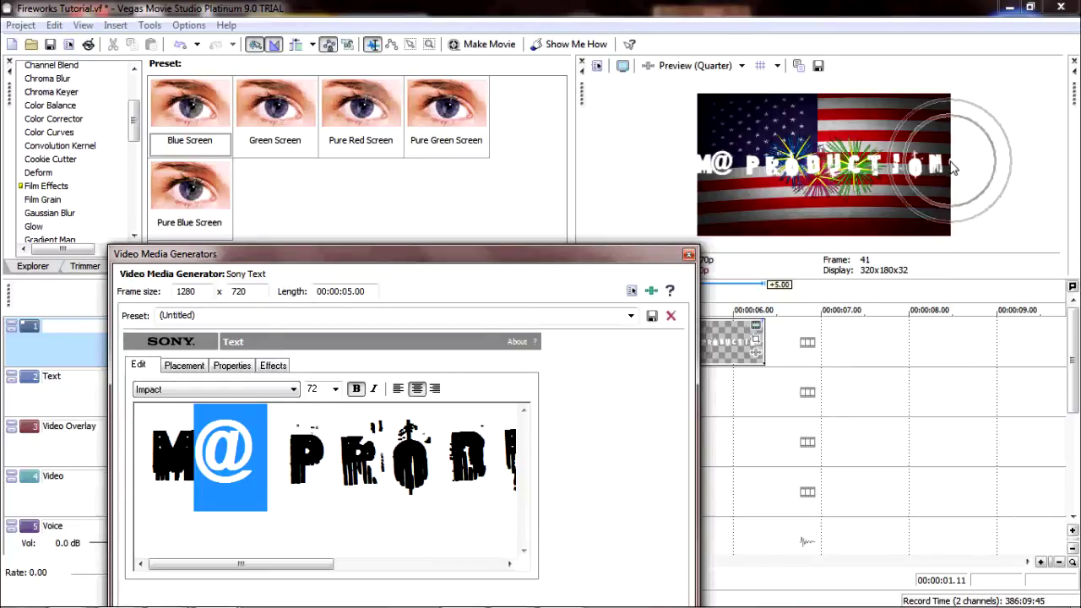
left_click(231, 365)
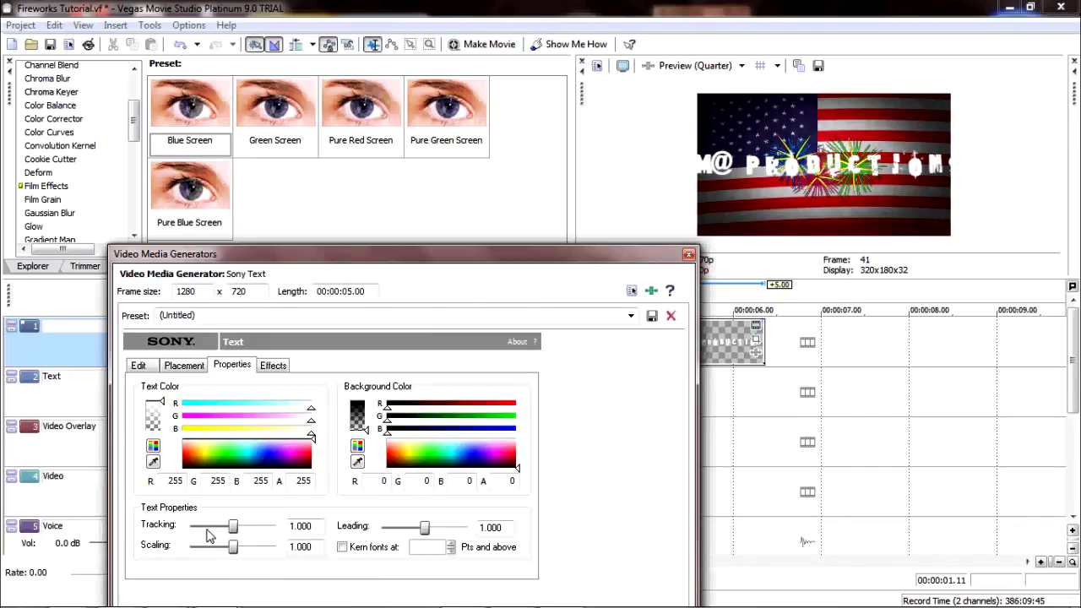
Reduce the title's Tracking to about 0.759 and set its Text Color to blue
left_click_drag(233, 525, 223, 525)
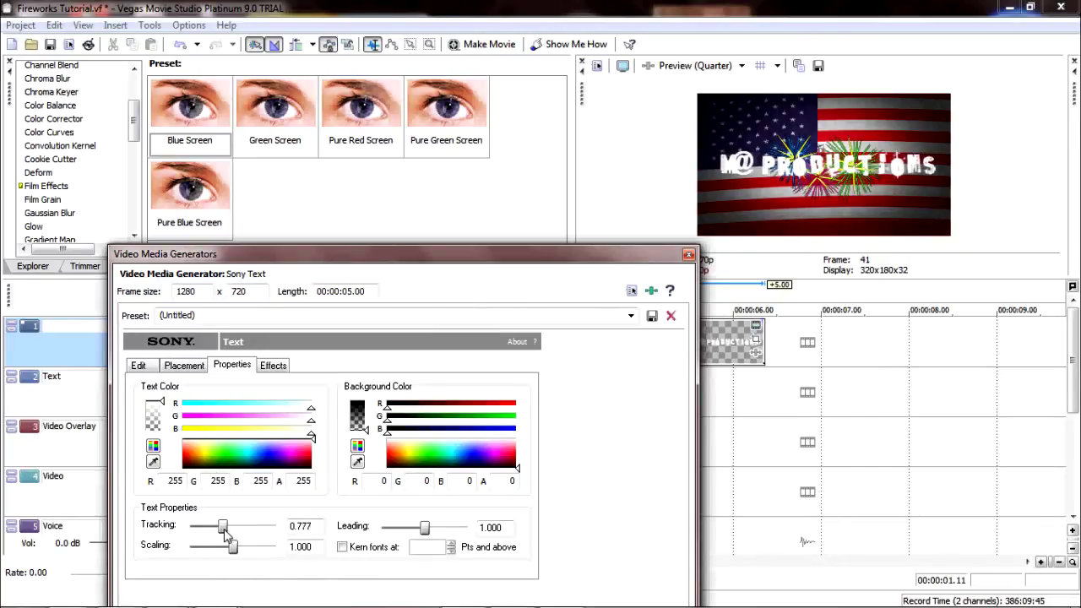
left_click_drag(223, 525, 223, 526)
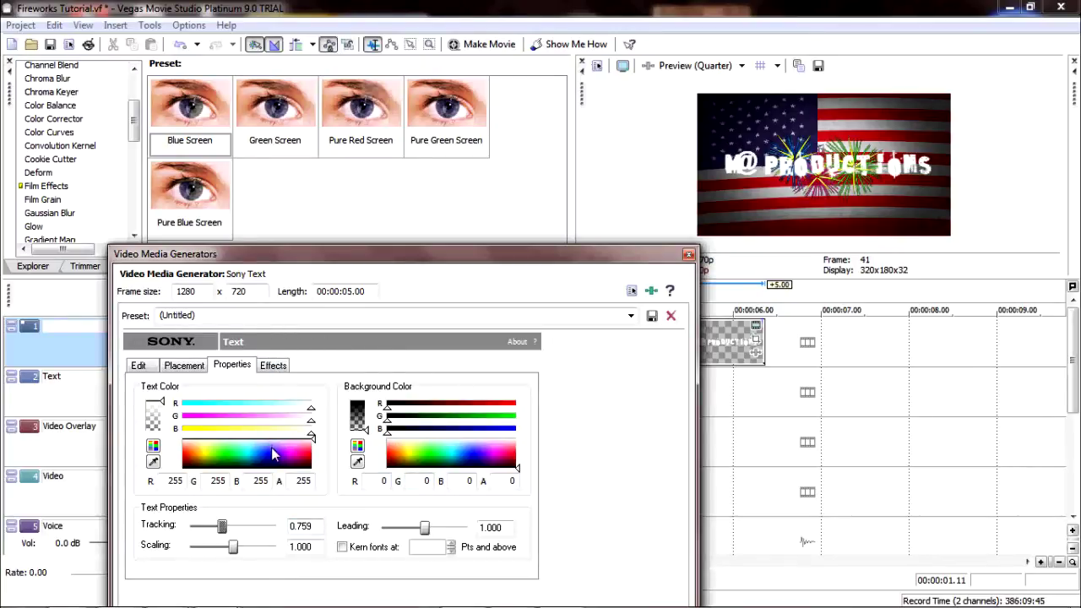
left_click(272, 456)
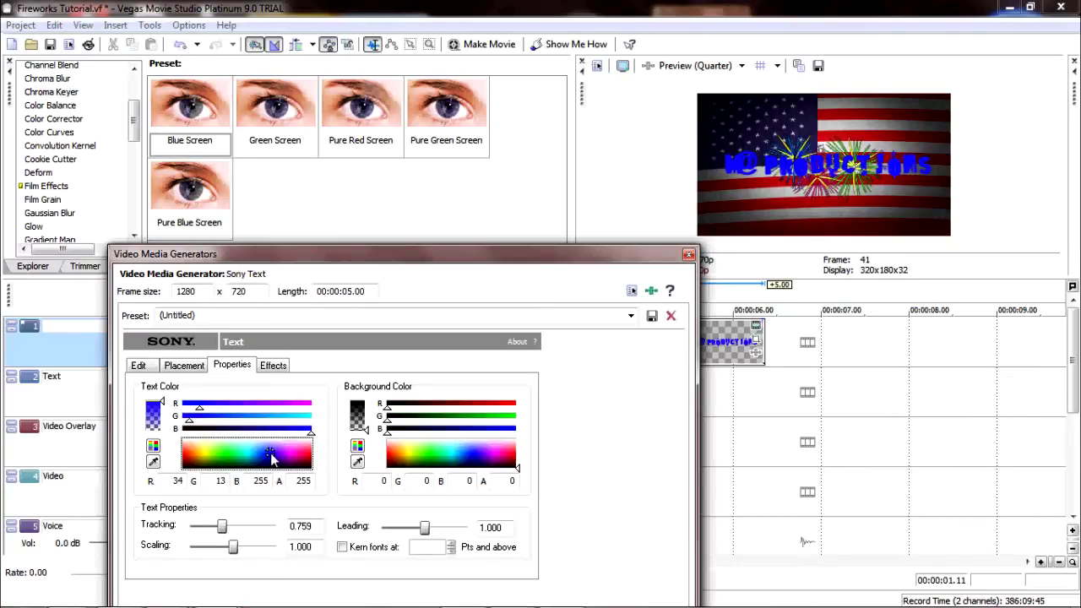
mouse_move(446, 334)
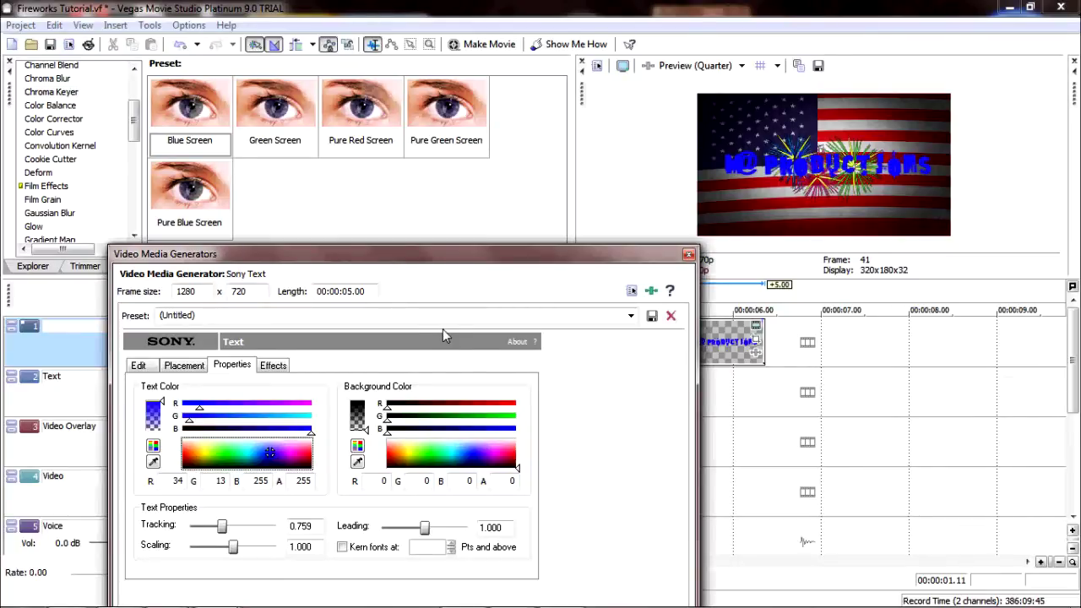
left_click(273, 365)
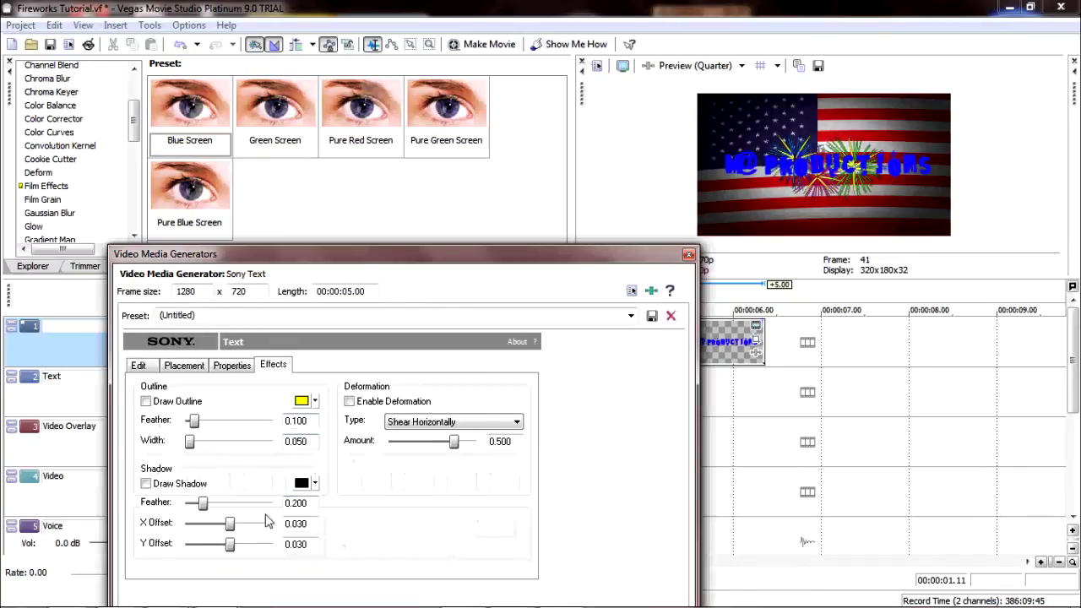
Enable Draw Shadow with Feather about 0.336 and a red shadow colour
left_click(145, 483)
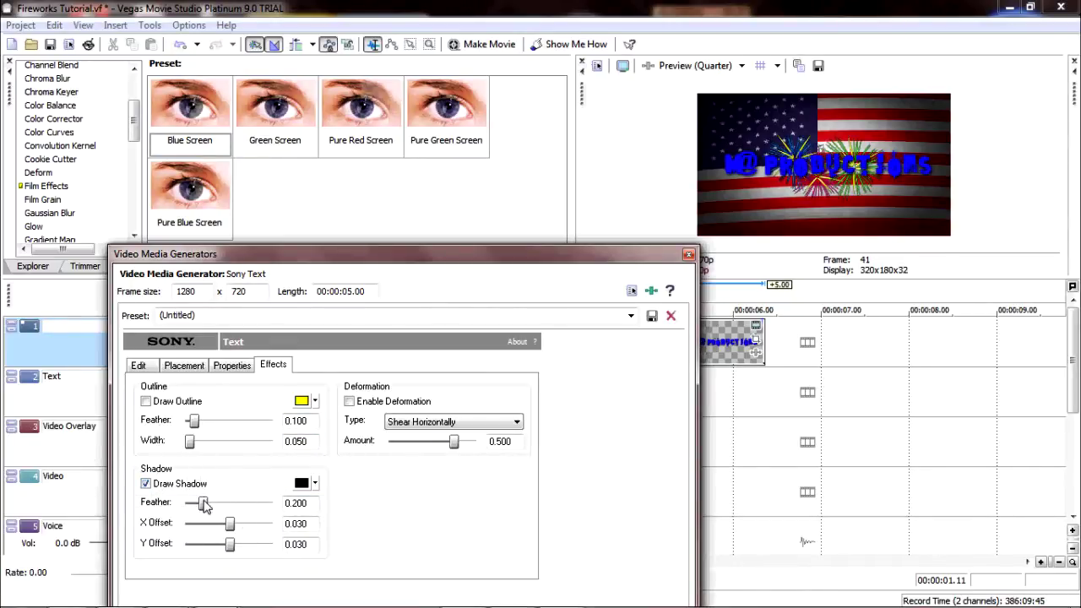
left_click_drag(203, 503, 216, 504)
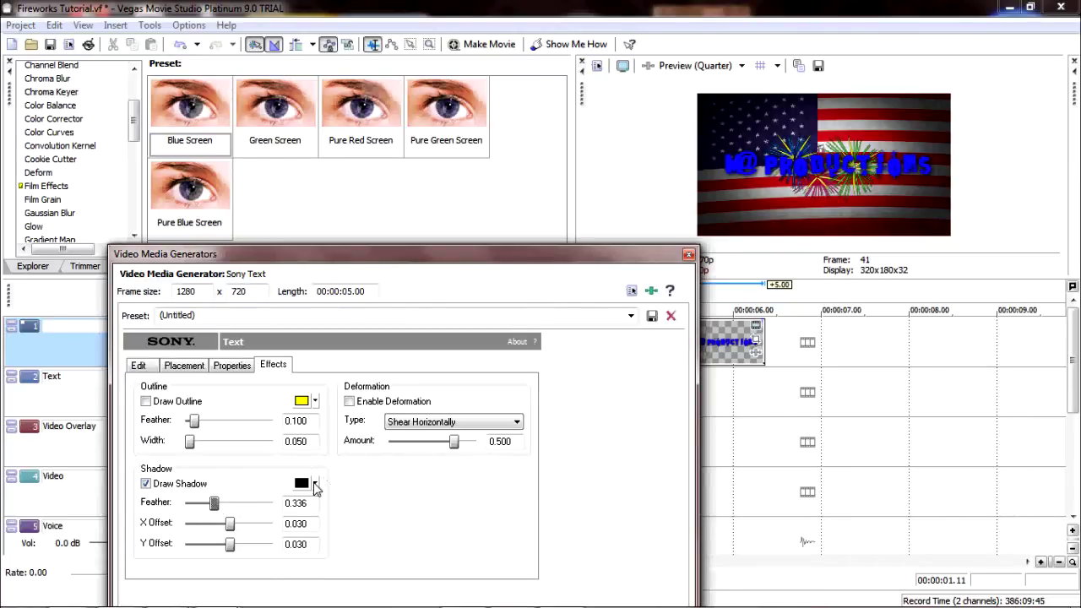
left_click(315, 483)
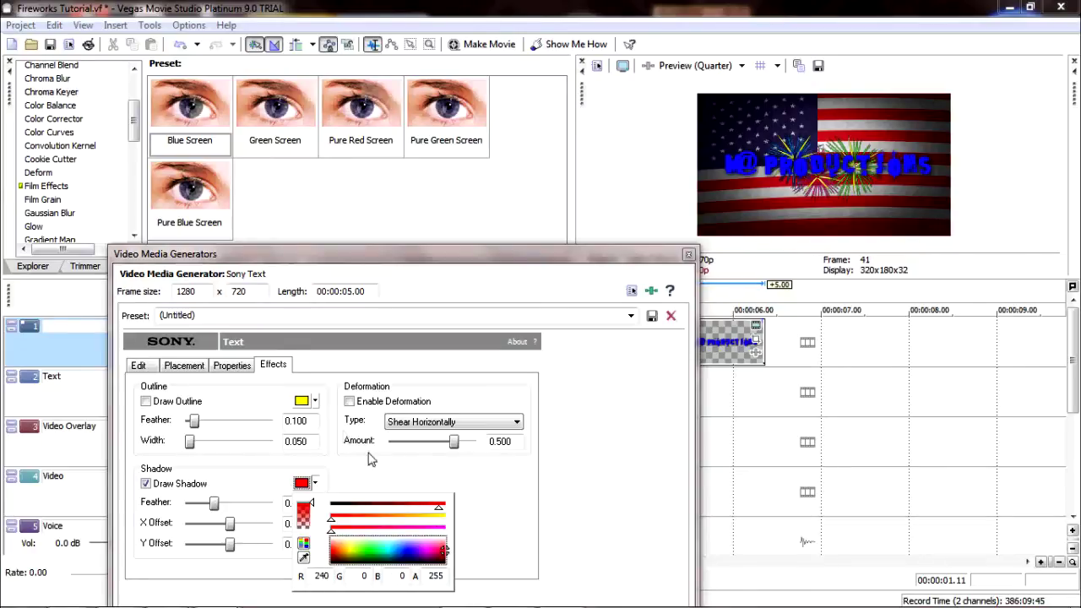
mouse_move(274, 507)
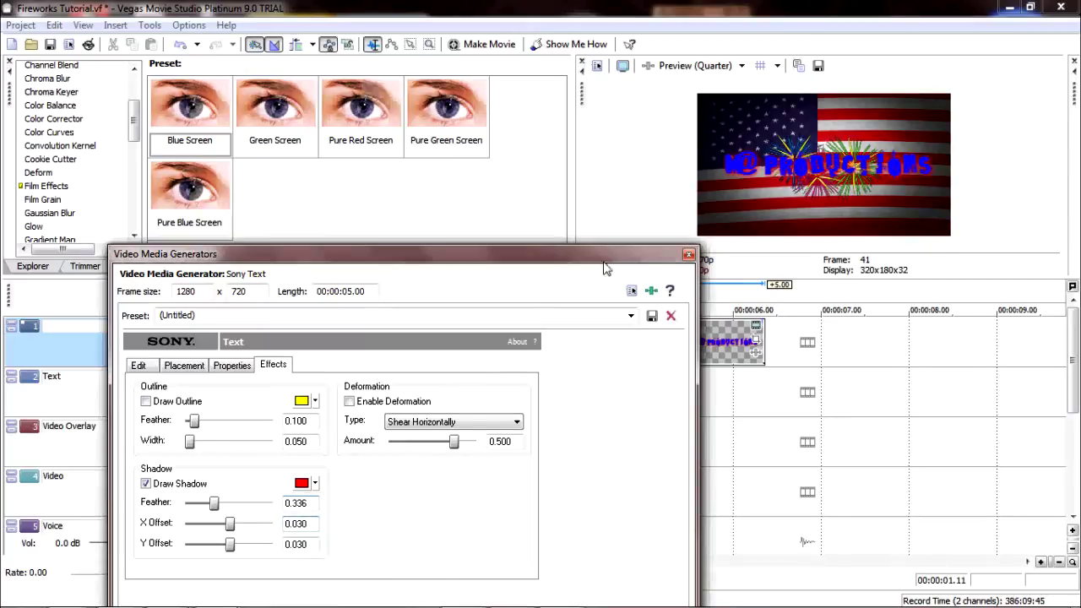
mouse_move(186, 586)
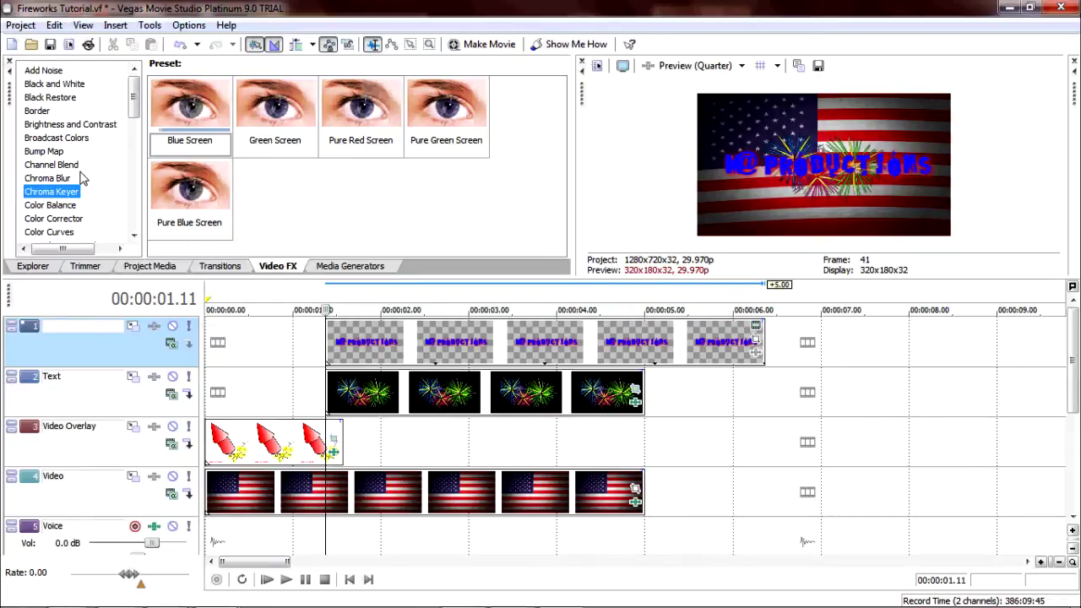
left_click(44, 150)
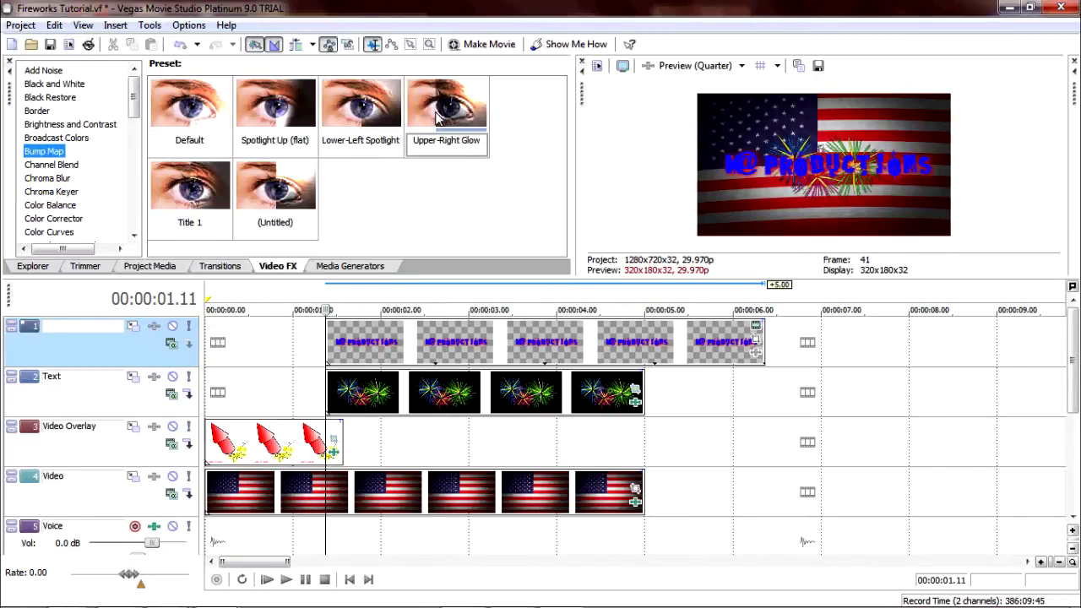
Apply the Bump Map video effect to the title with Bump channel set to Blue
left_click(446, 102)
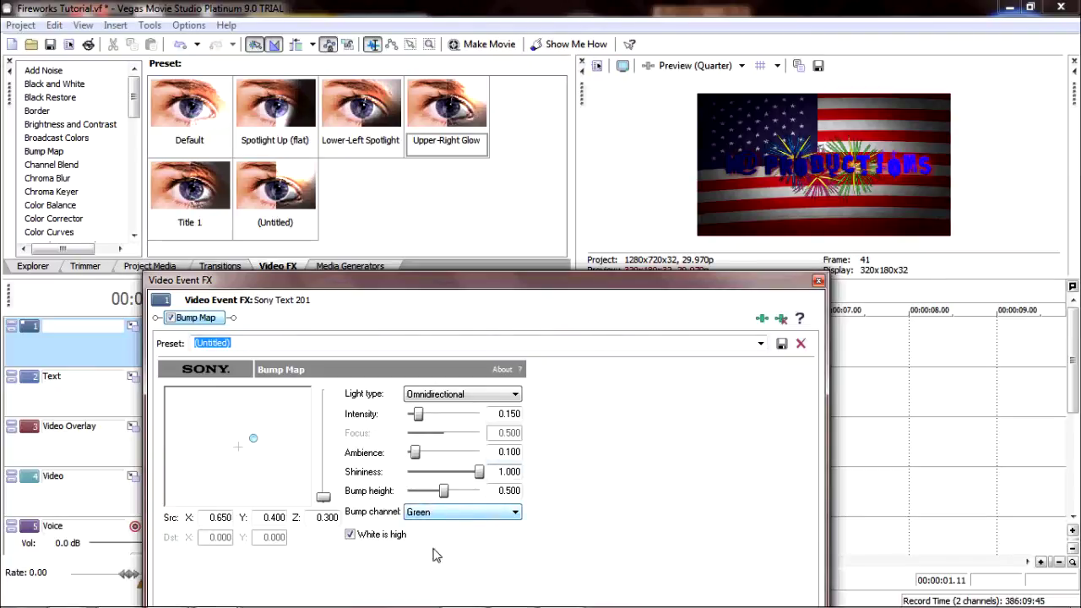
left_click(463, 512)
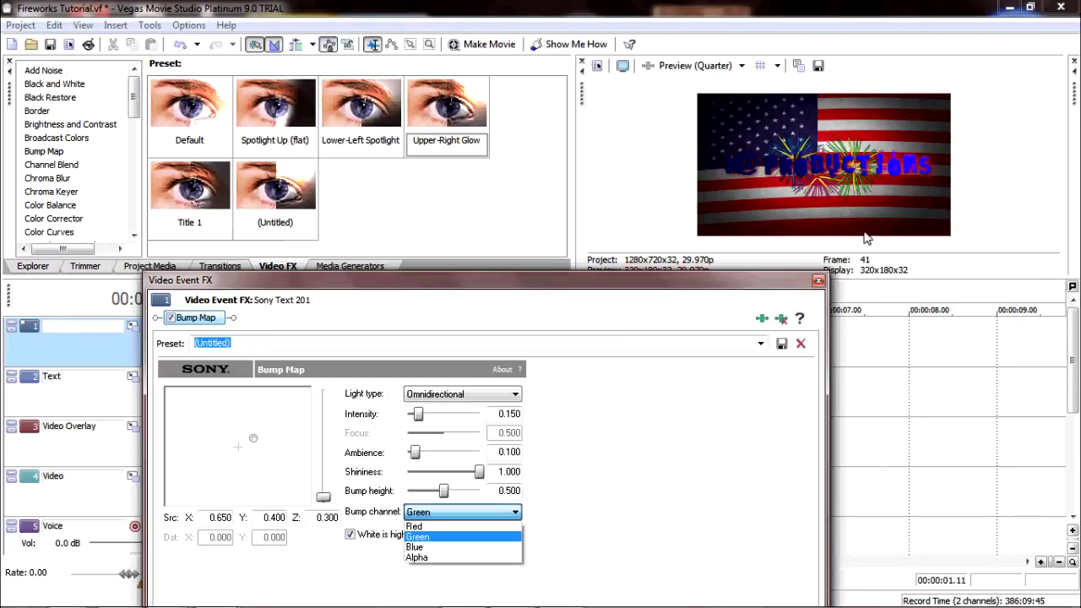
mouse_move(588, 338)
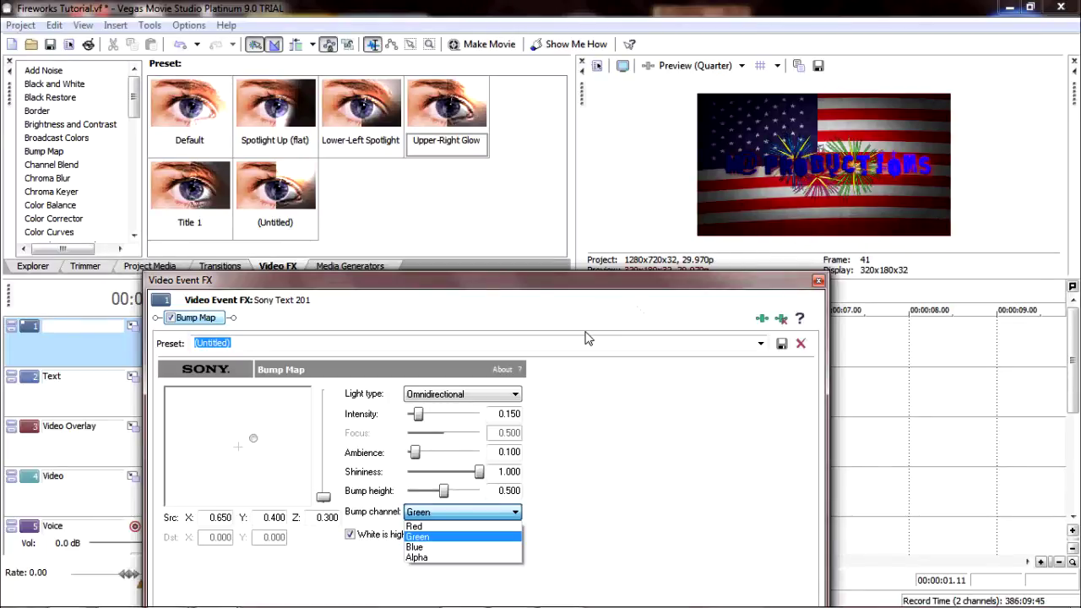
mouse_move(416, 548)
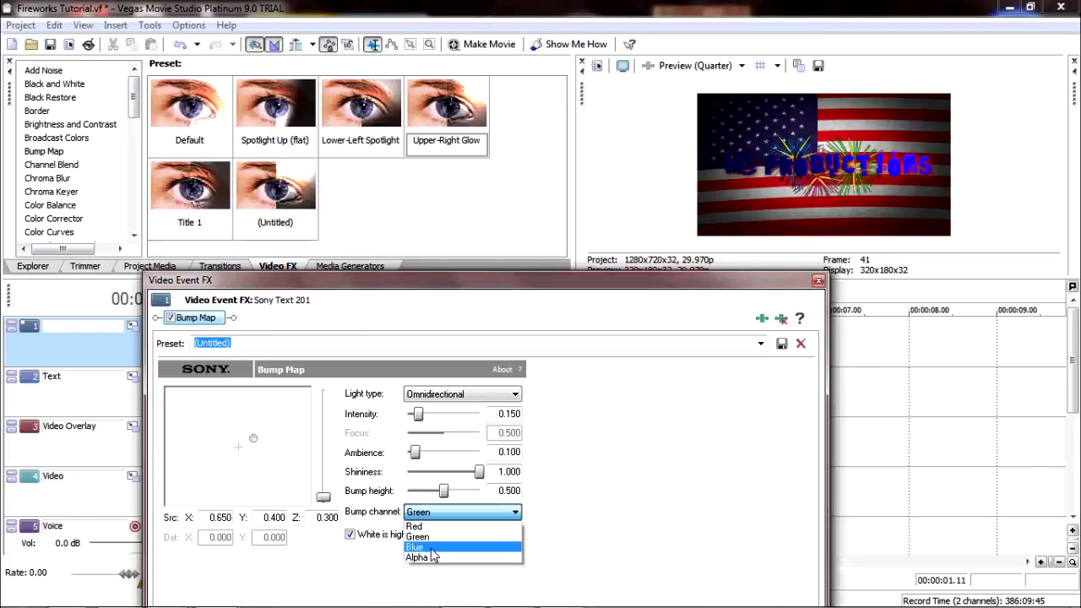
left_click(416, 547)
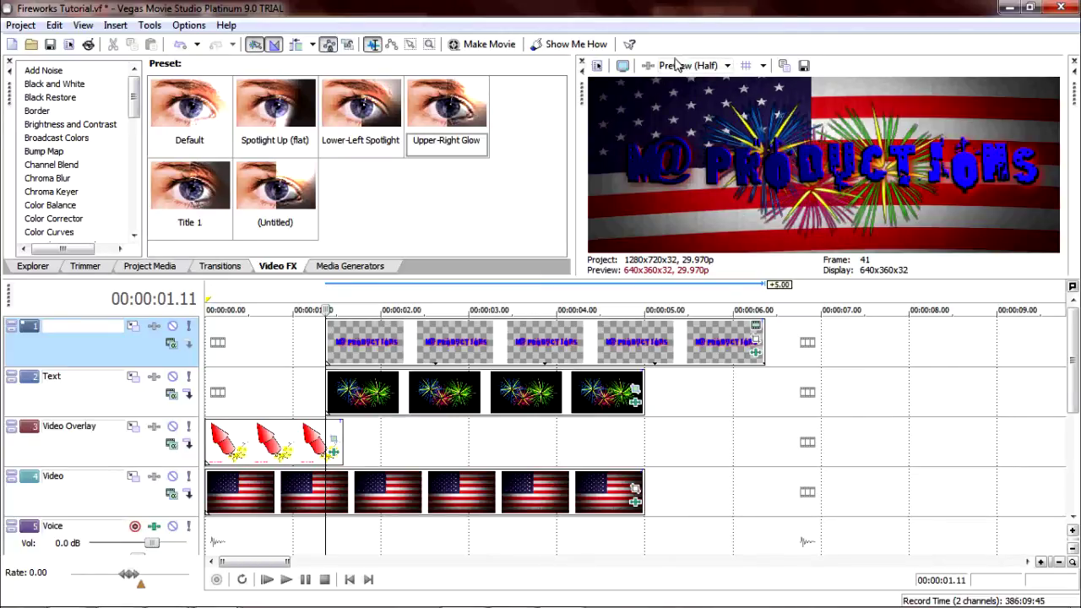
Check the result at Half preview quality, then return to Quarter
left_click(726, 66)
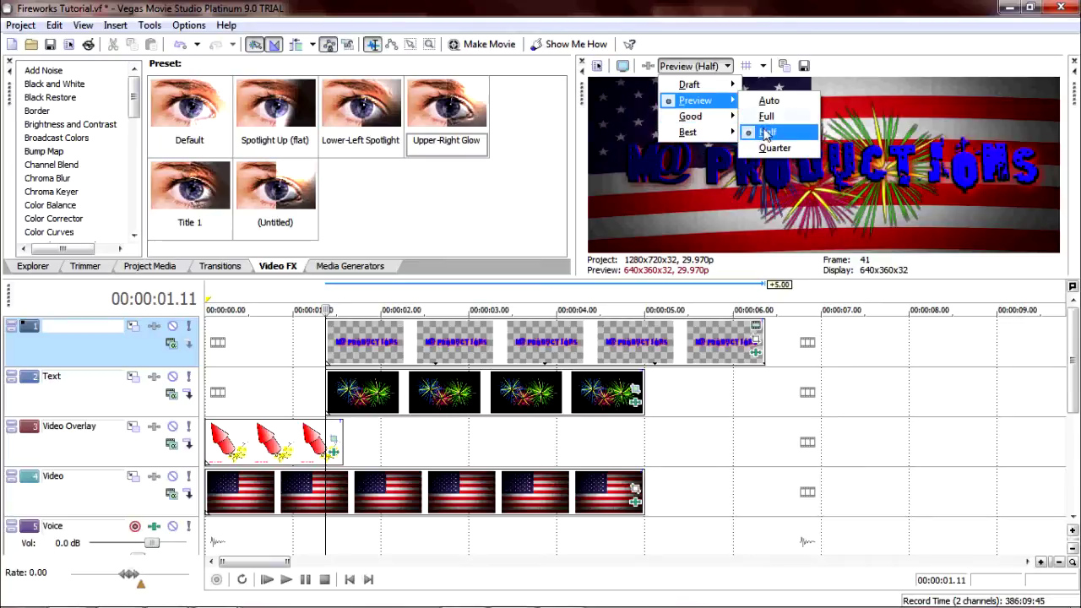
left_click(774, 149)
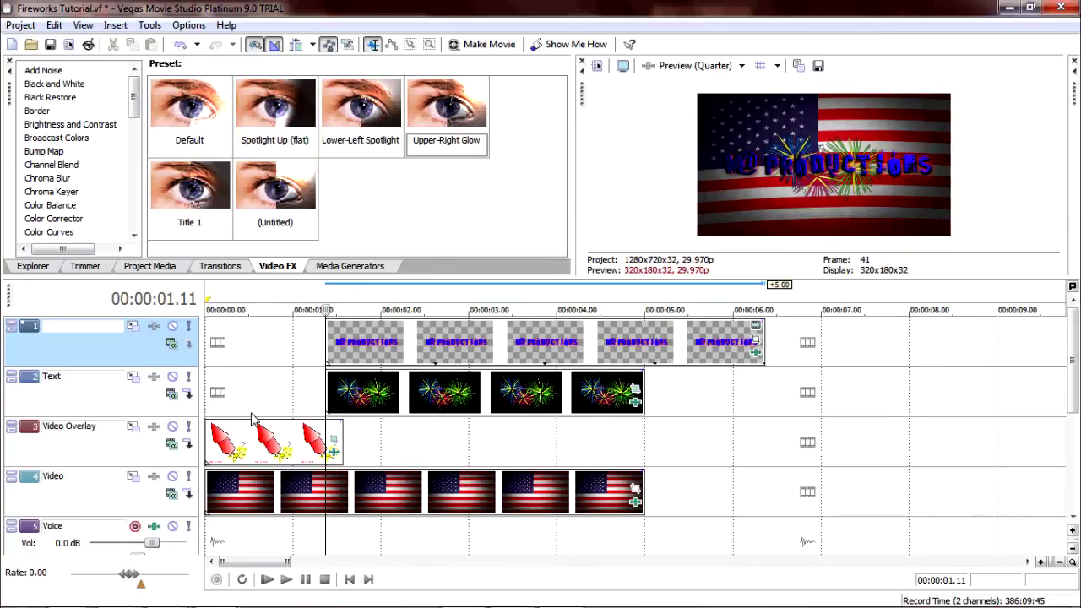
Play the intro briefly, pause, and bring up the Iris transition presets
left_click(267, 578)
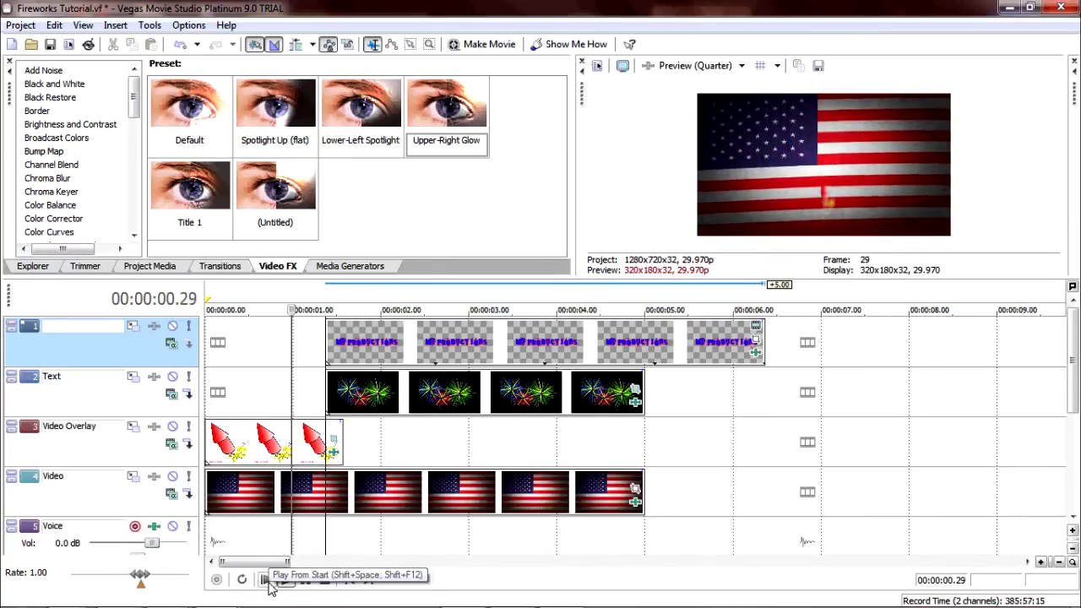
left_click(265, 579)
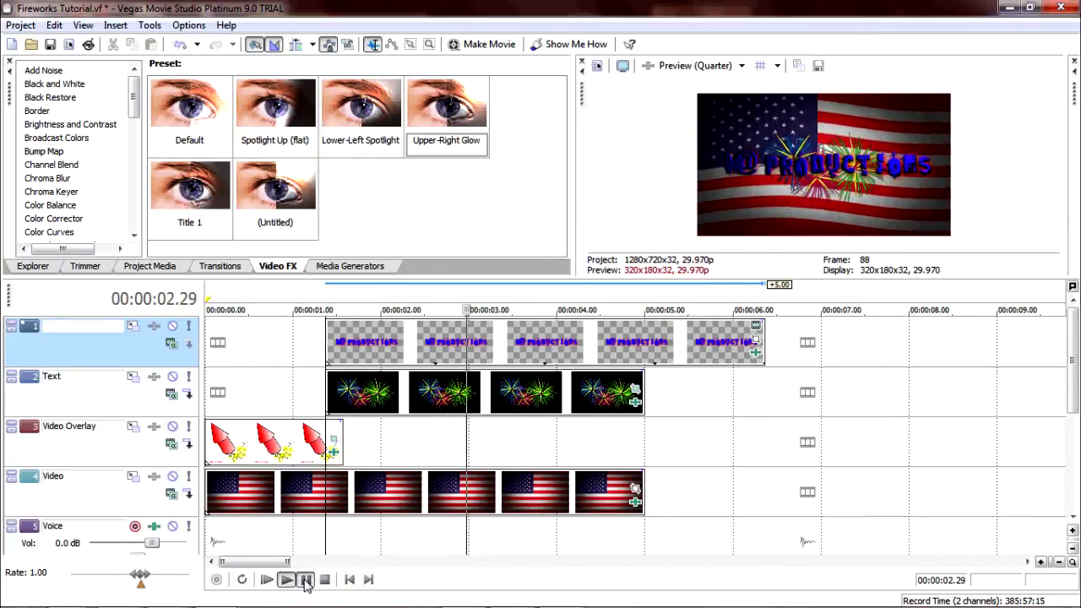
left_click(286, 580)
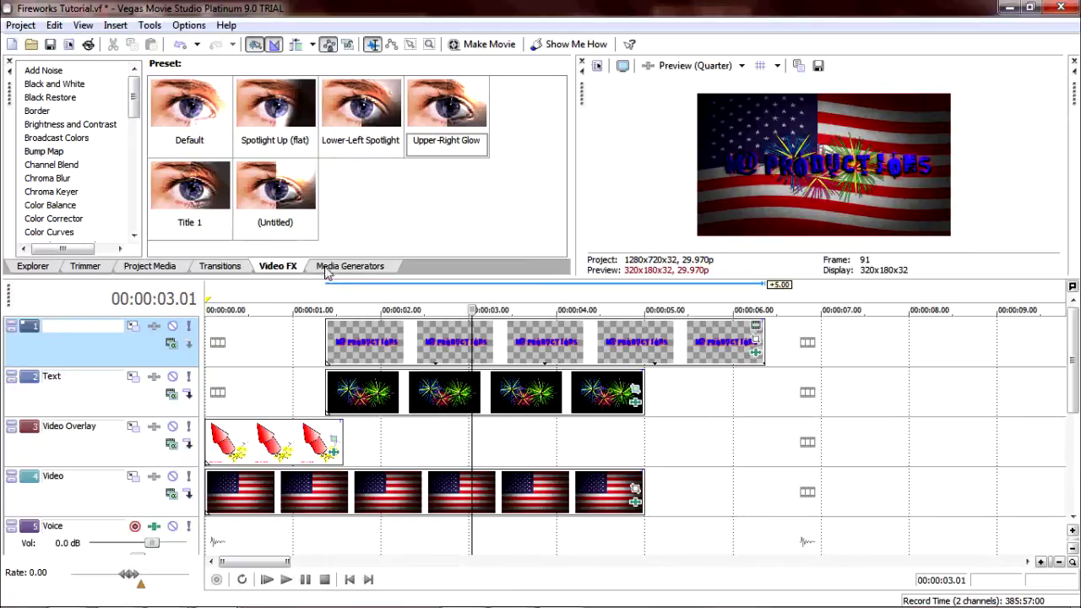
left_click(219, 267)
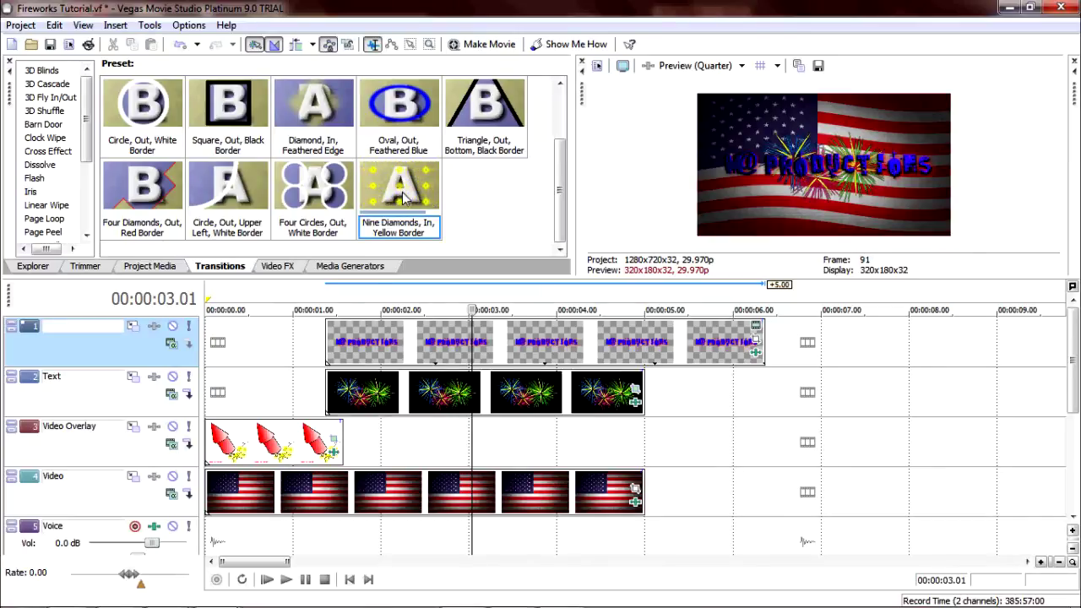
Set the title's start iris transition to Diamond, Iris out, Border 0
double_click(398, 184)
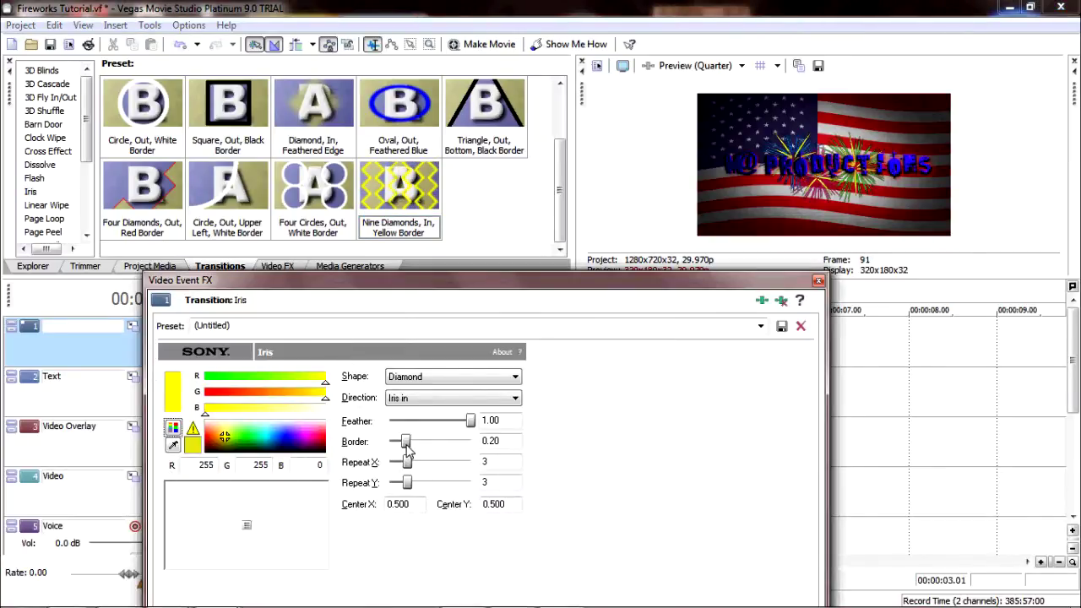
left_click_drag(406, 441, 388, 441)
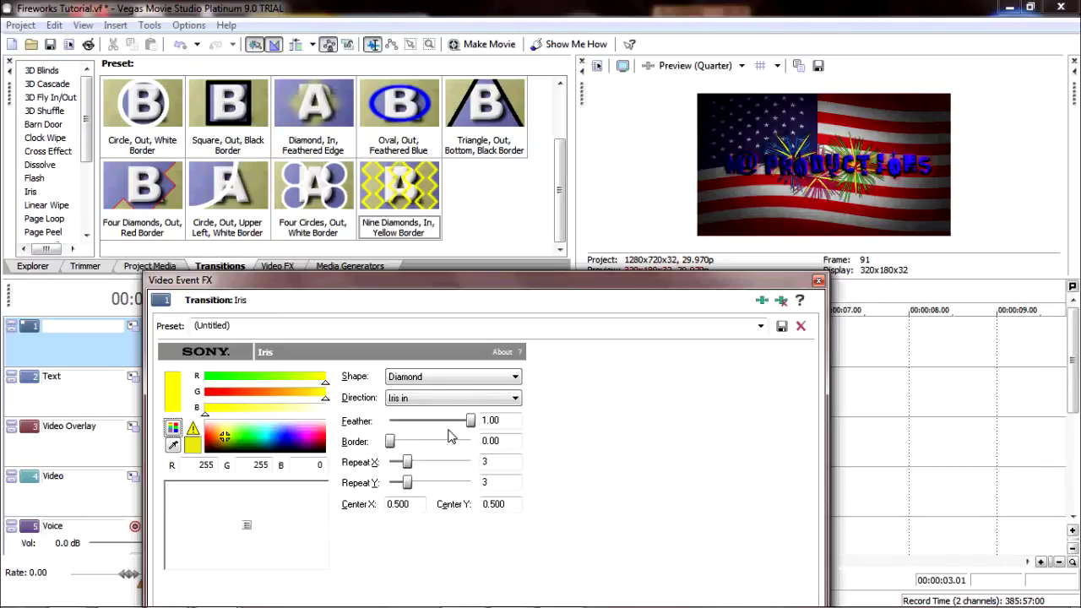
mouse_move(409, 414)
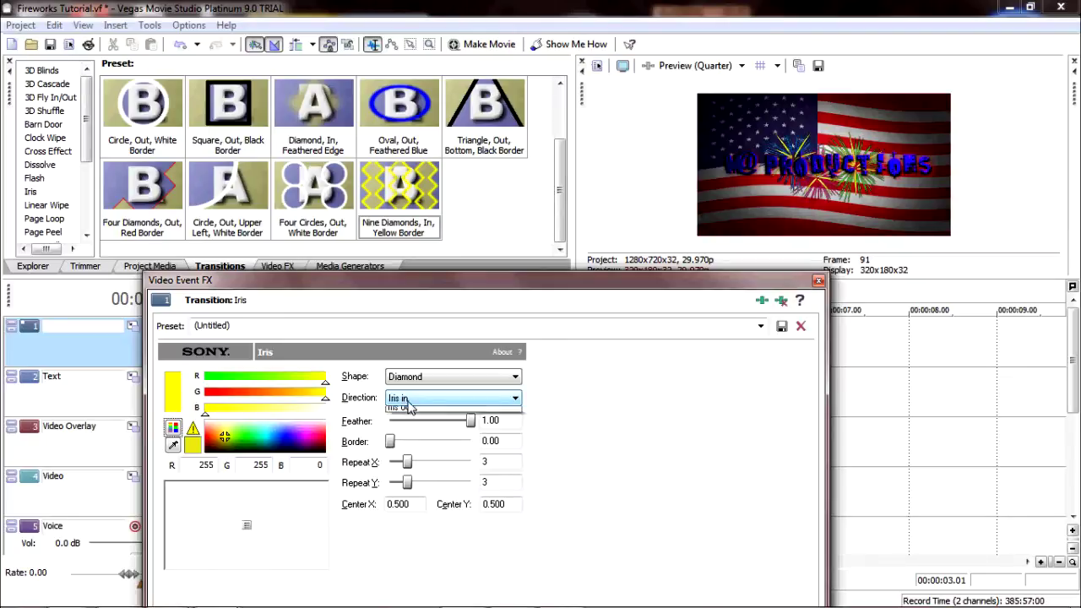
left_click(405, 407)
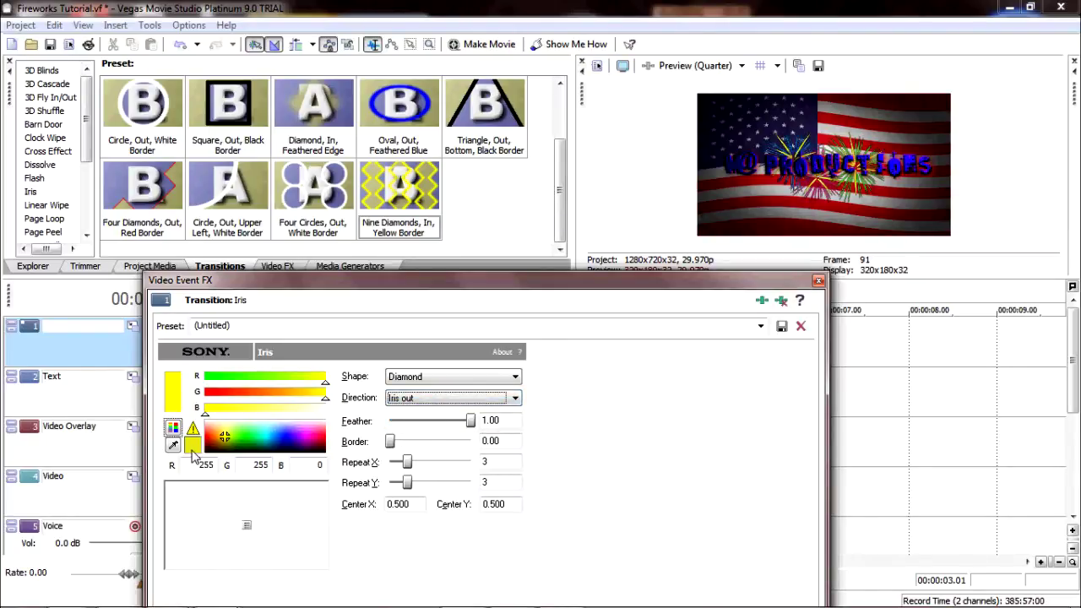
left_click_drag(223, 456, 223, 435)
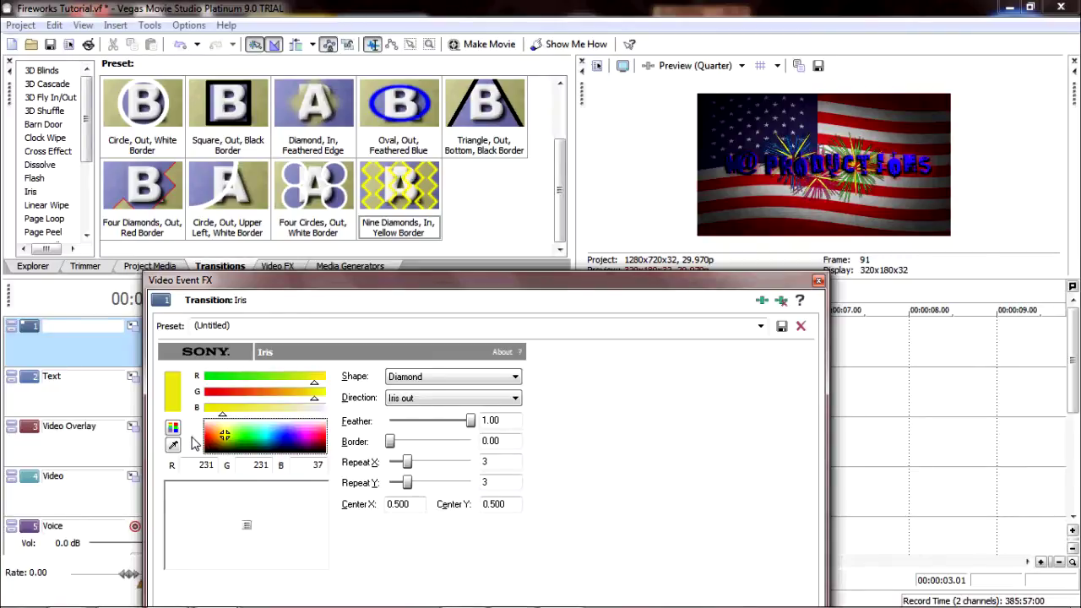
mouse_move(819, 291)
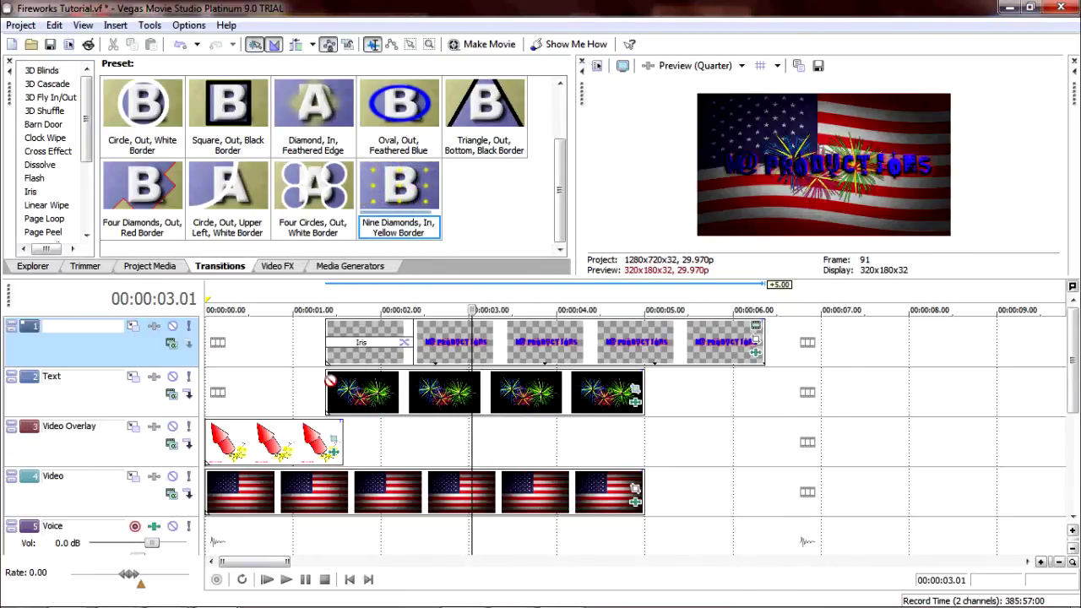
Give the first fireworks clip the diamond iris transition, Iris out, Border 0
double_click(398, 186)
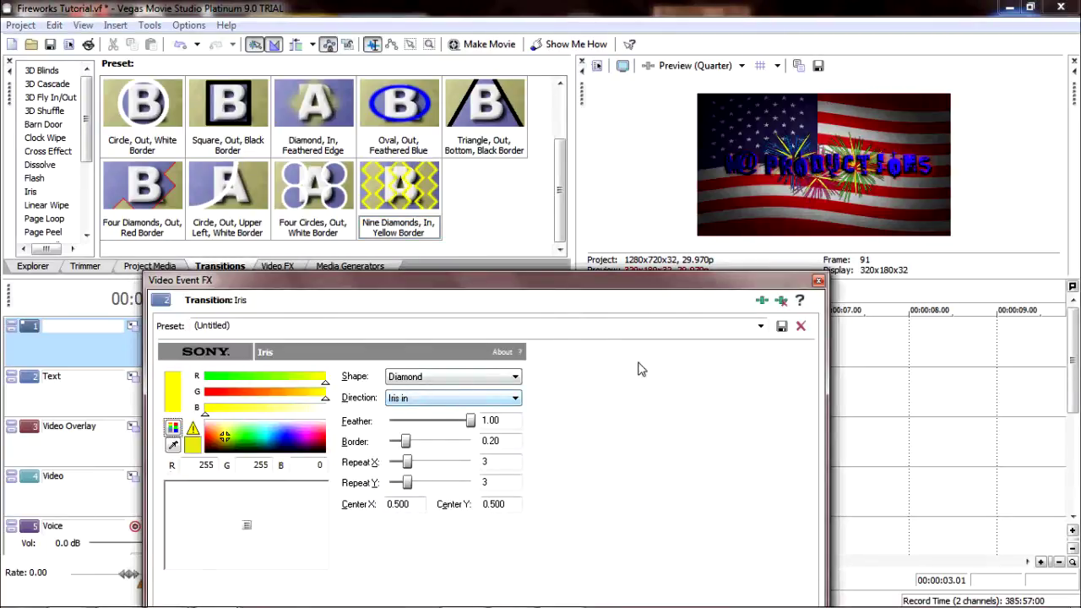
mouse_move(392, 452)
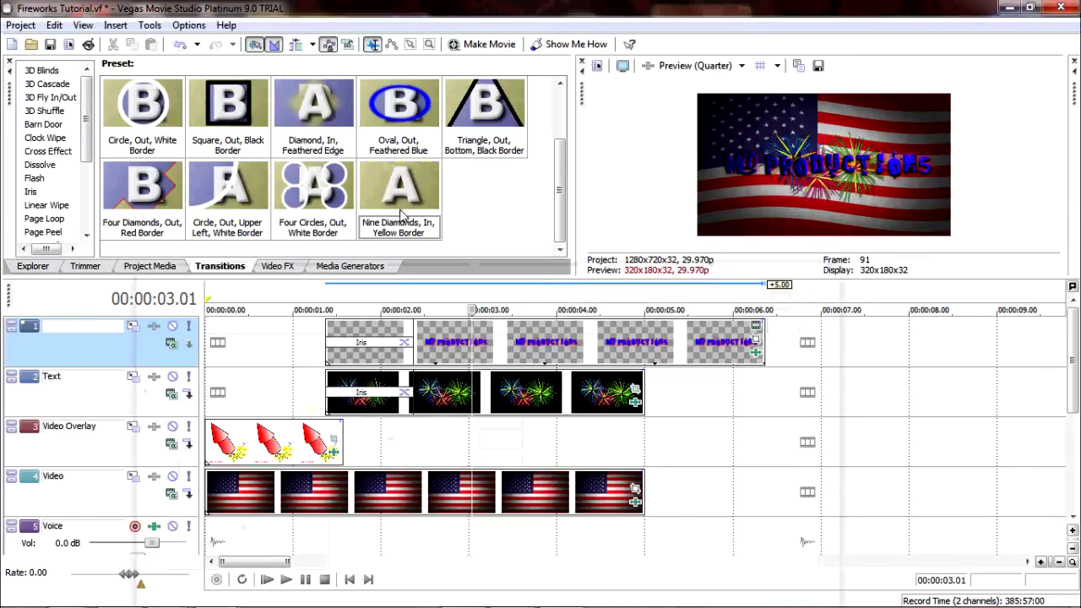
left_click(398, 189)
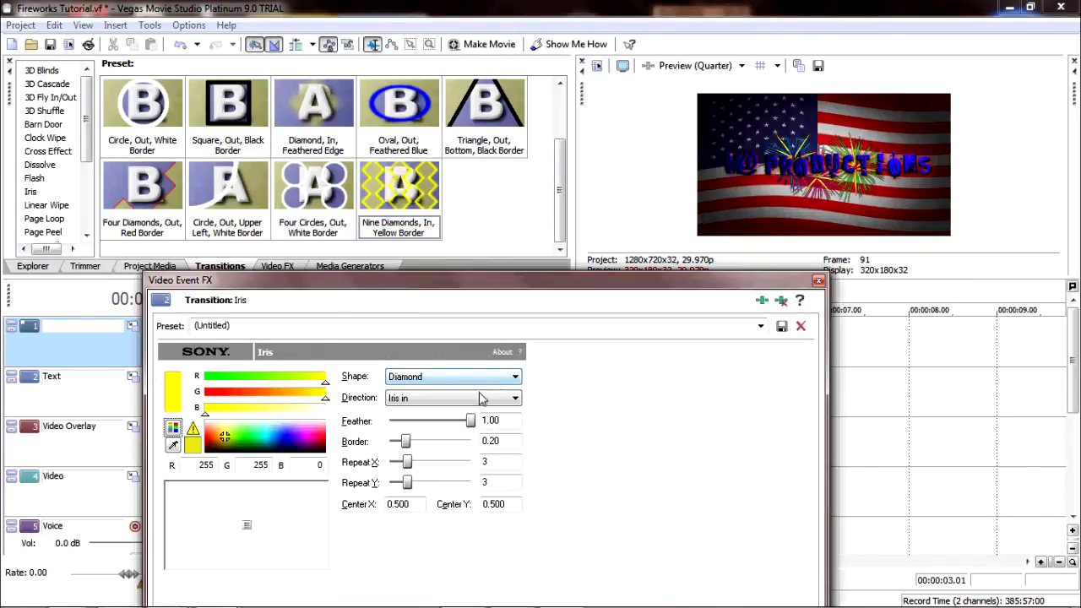
left_click_drag(402, 441, 389, 441)
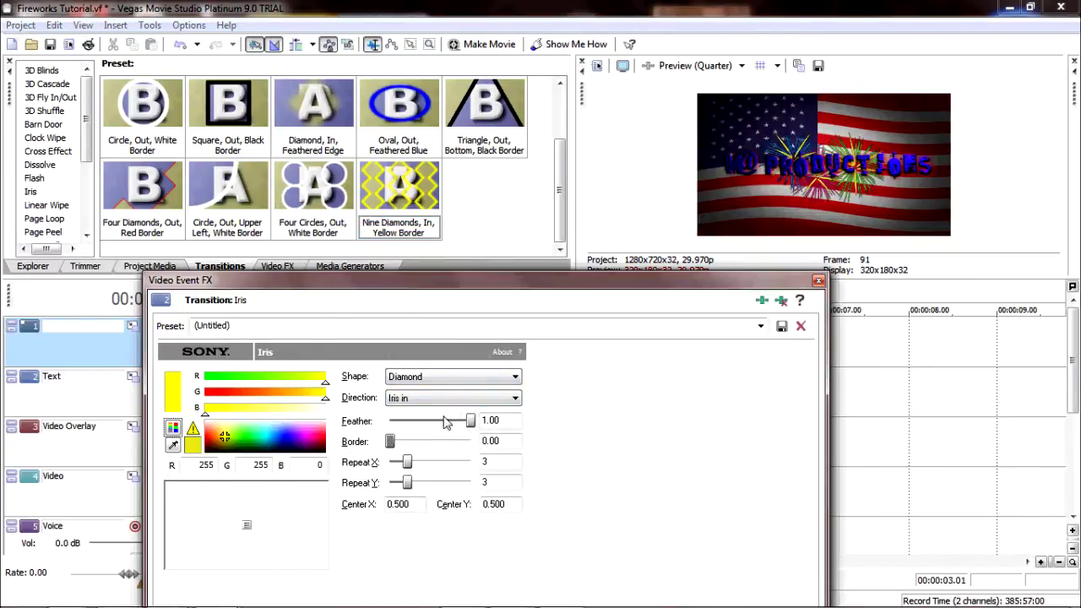
left_click(453, 399)
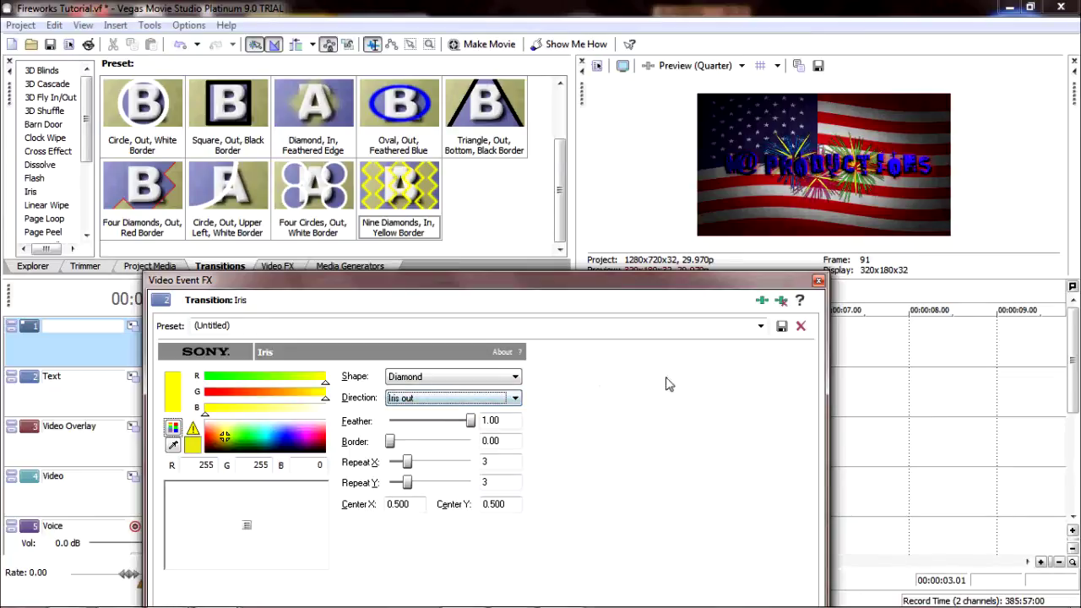
left_click(801, 325)
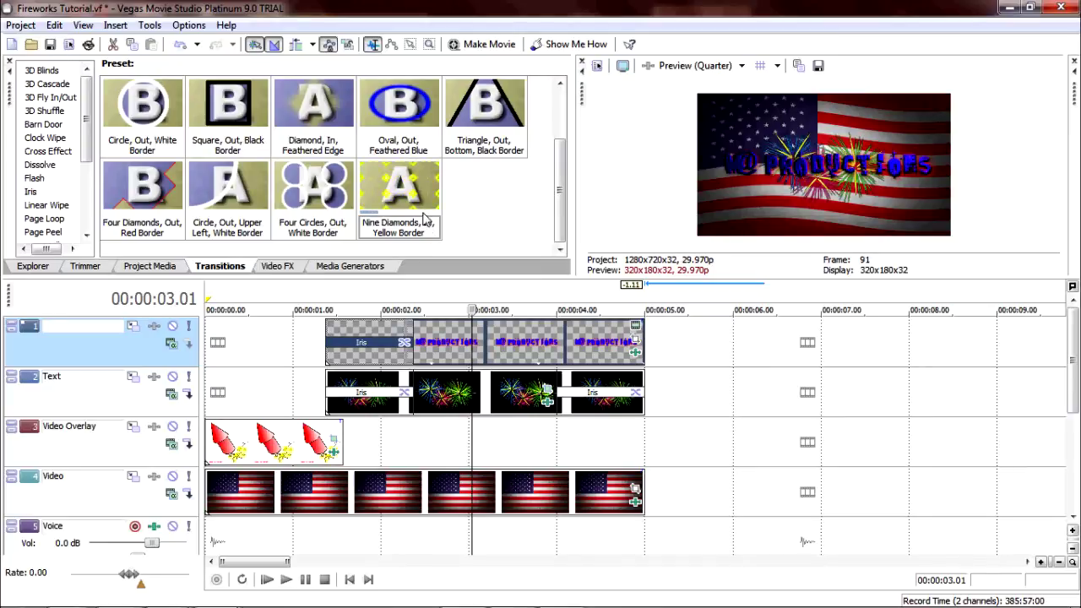
Apply the same borderless diamond iris-out transition at the title's end
left_click(399, 186)
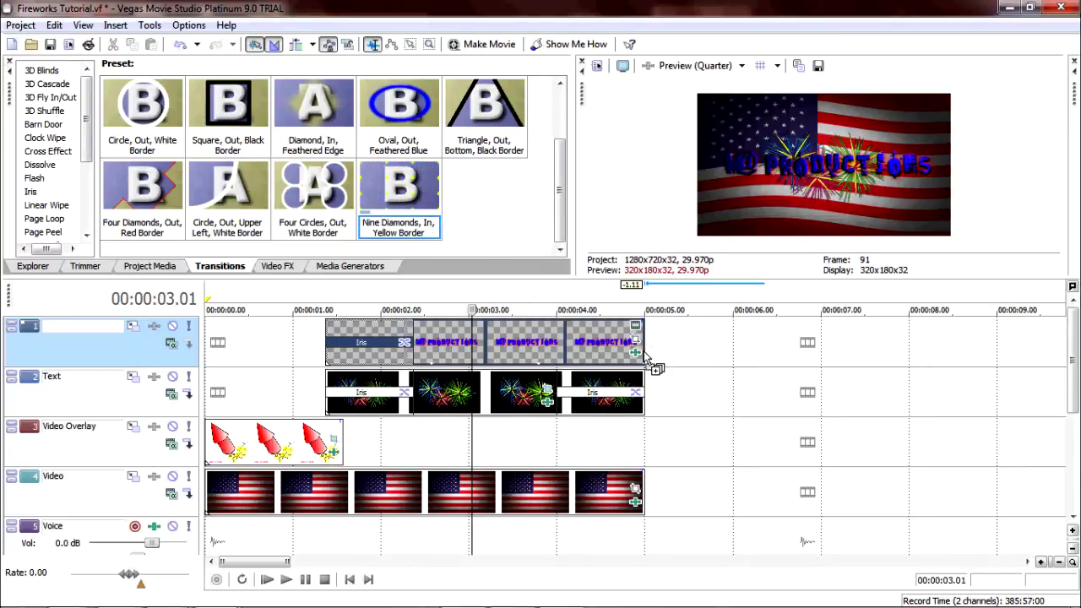
double_click(398, 189)
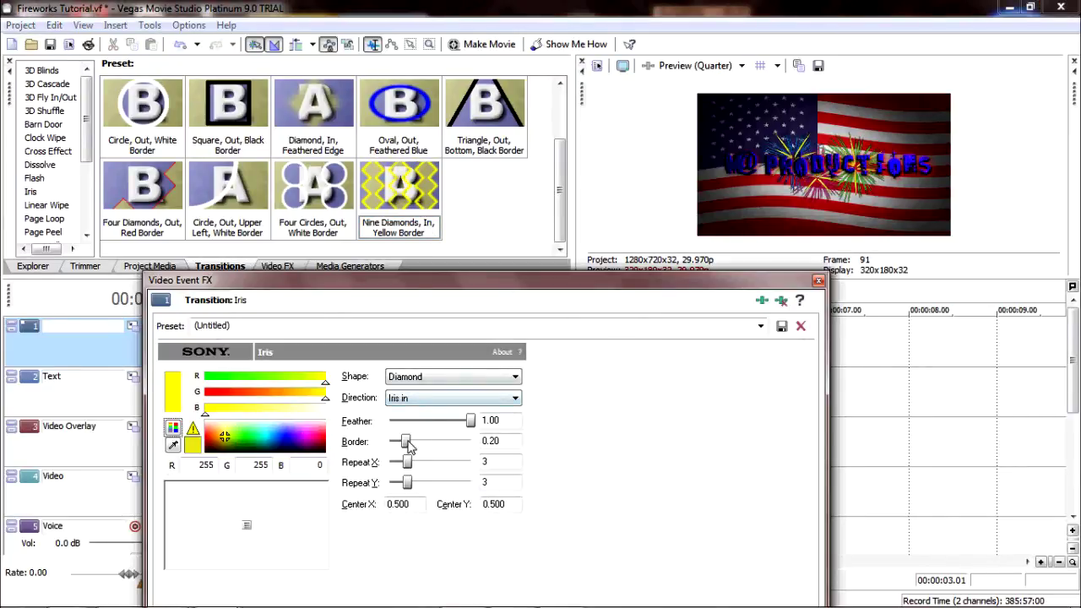
left_click(453, 399)
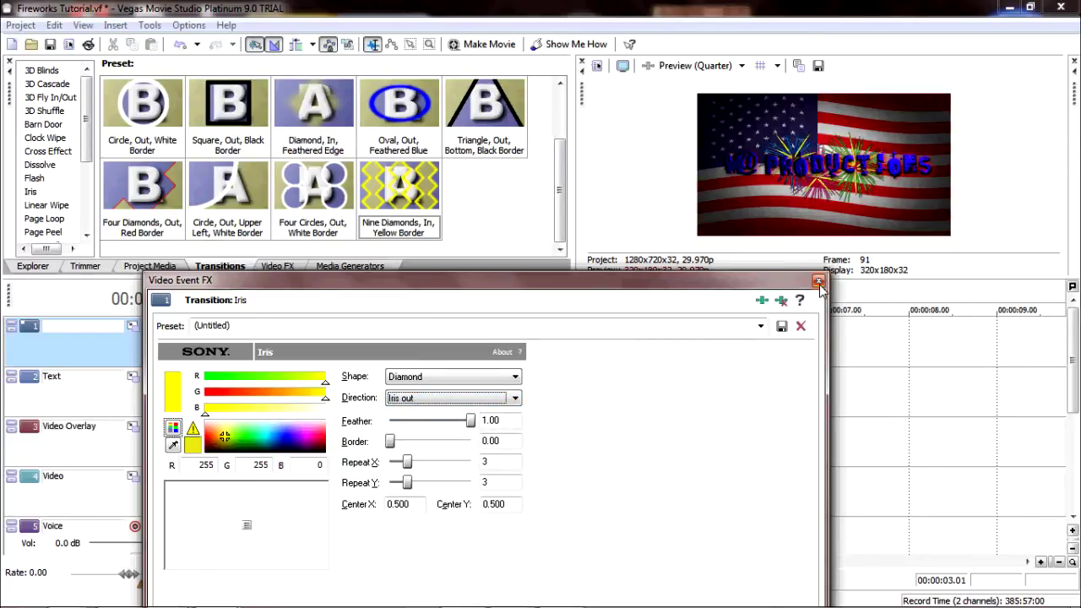
left_click(817, 281)
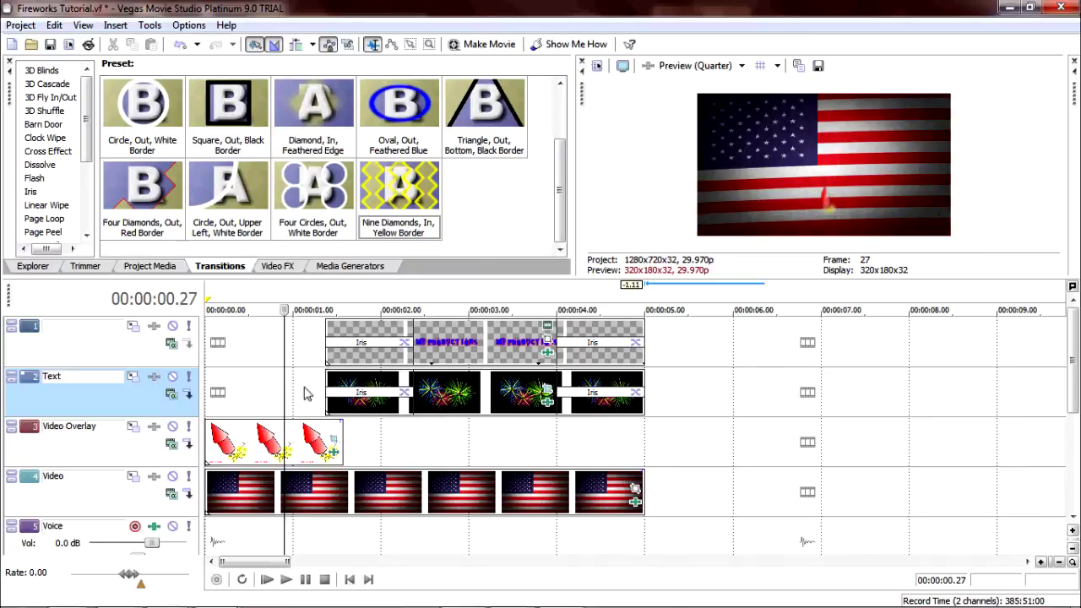
mouse_move(471, 394)
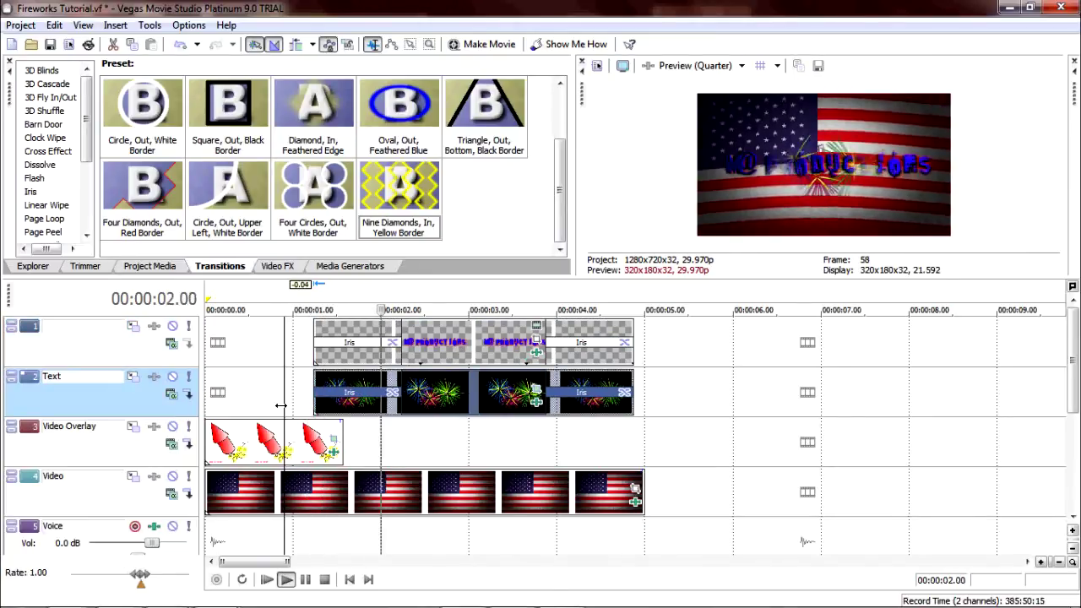
Play the intro from the waving flag, replay it and pause early
left_click(285, 580)
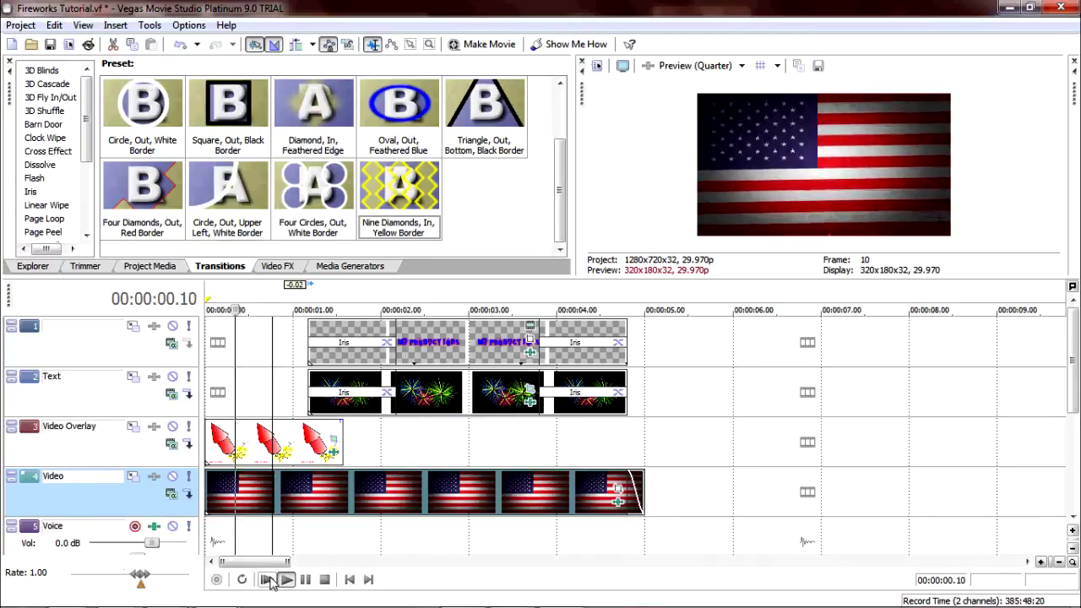
left_click(285, 579)
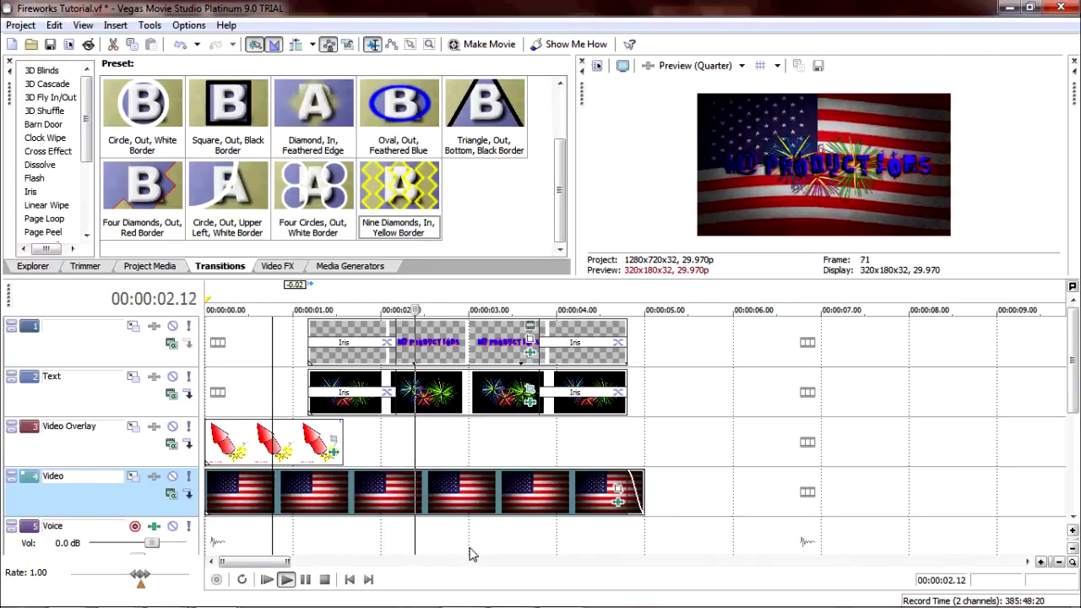
left_click(285, 580)
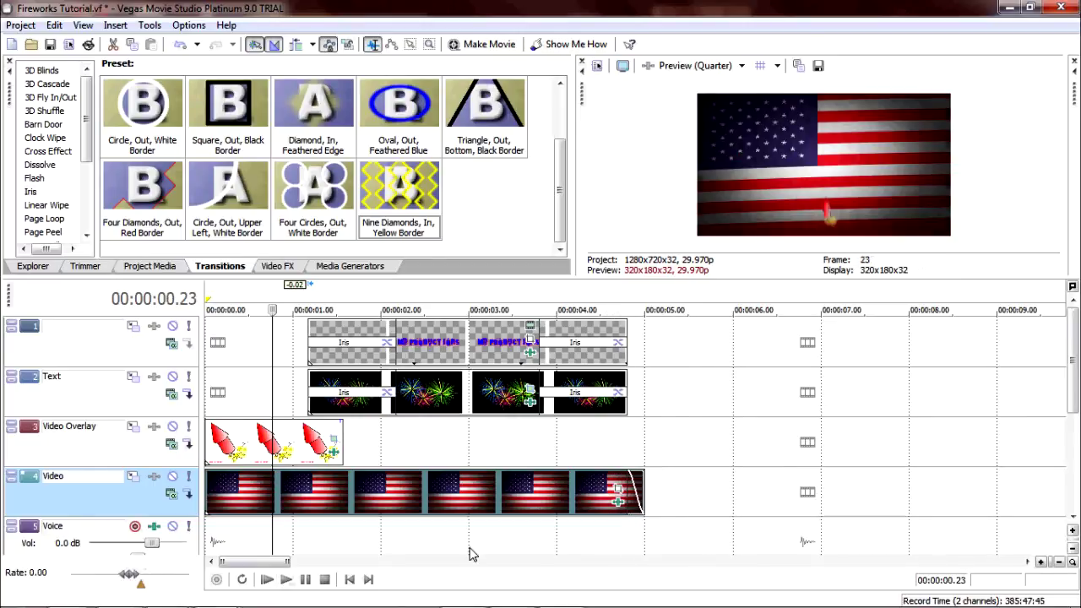
mouse_move(856, 443)
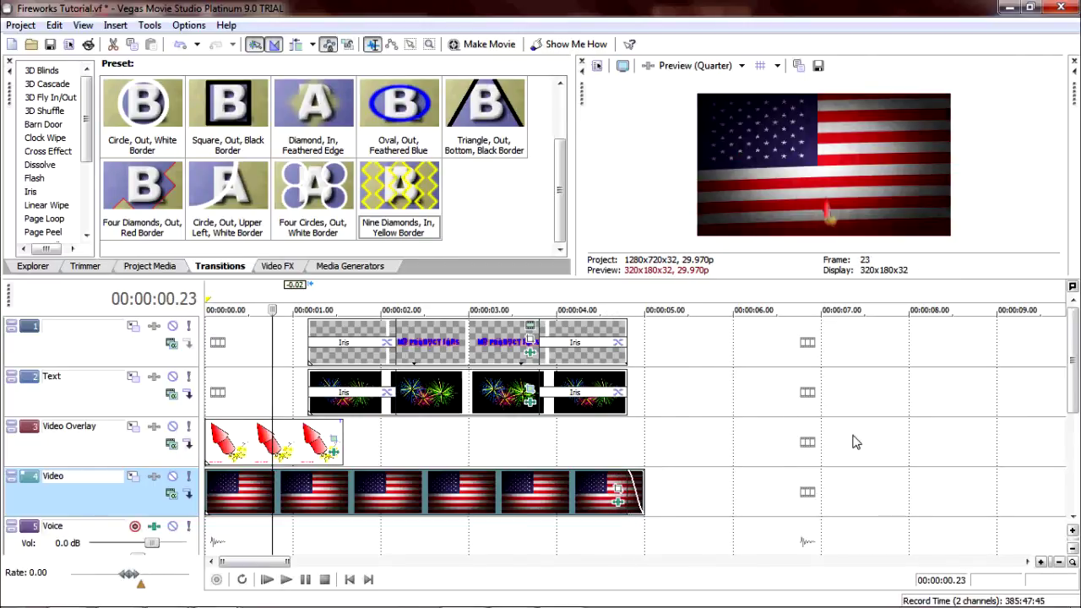